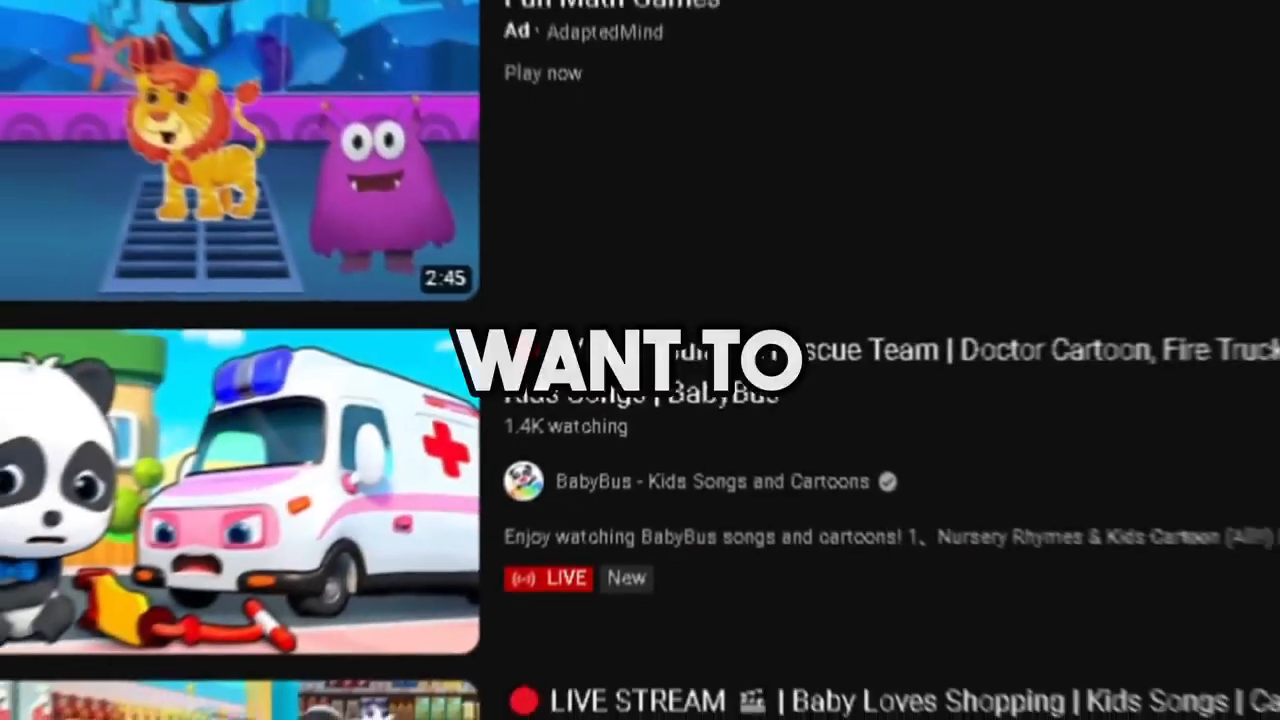
Scroll through the earlier lion story conversation before starting a fresh chat
scroll(down, 3)
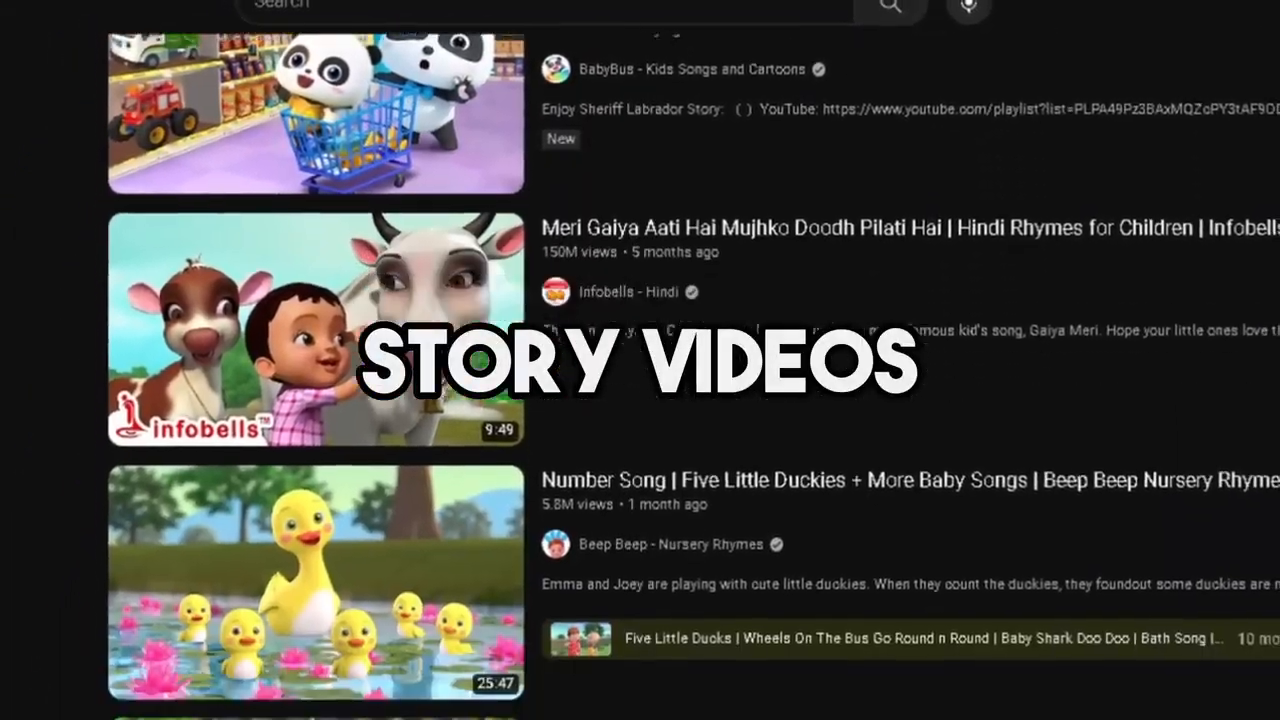
scroll(down, 3)
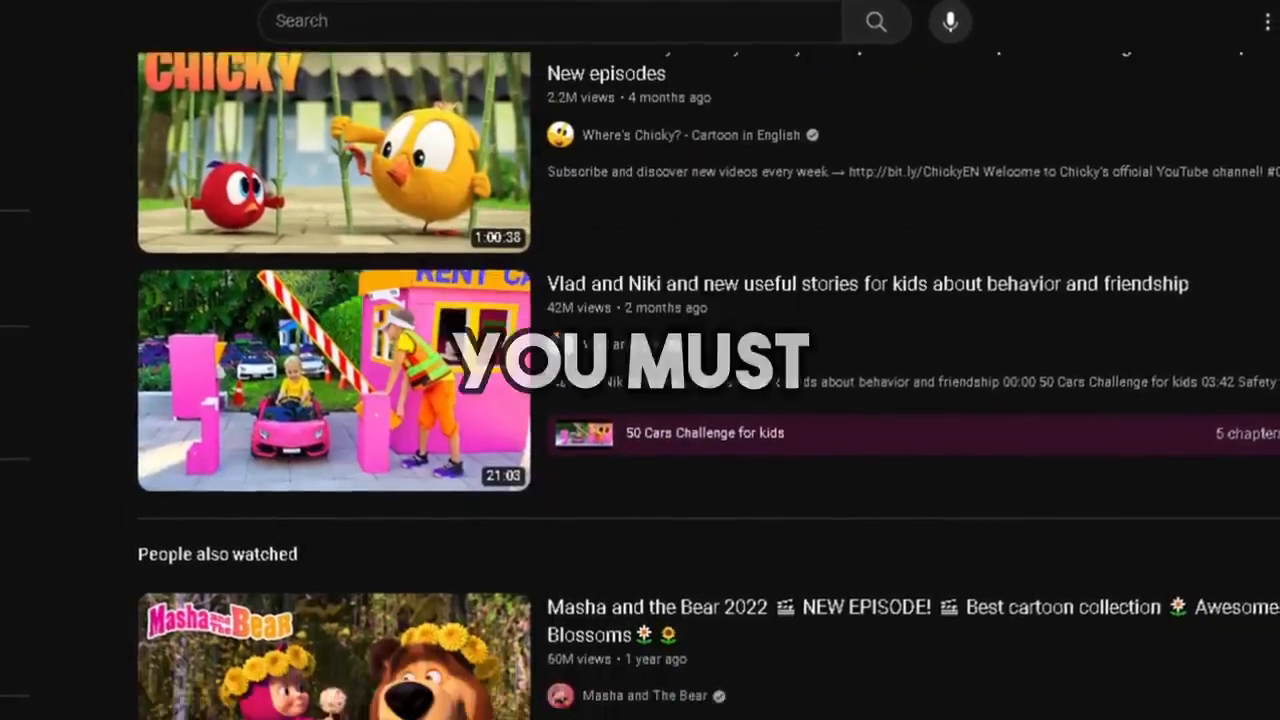
scroll(down, 3)
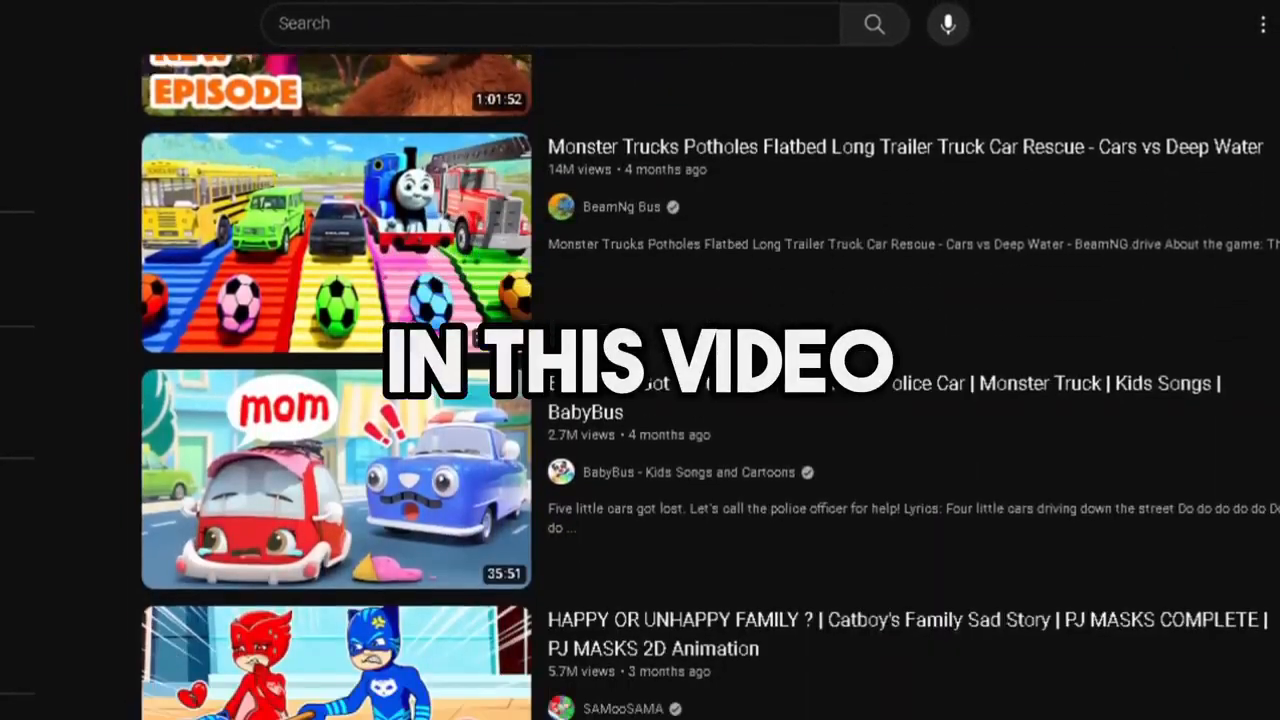
scroll(down, 3)
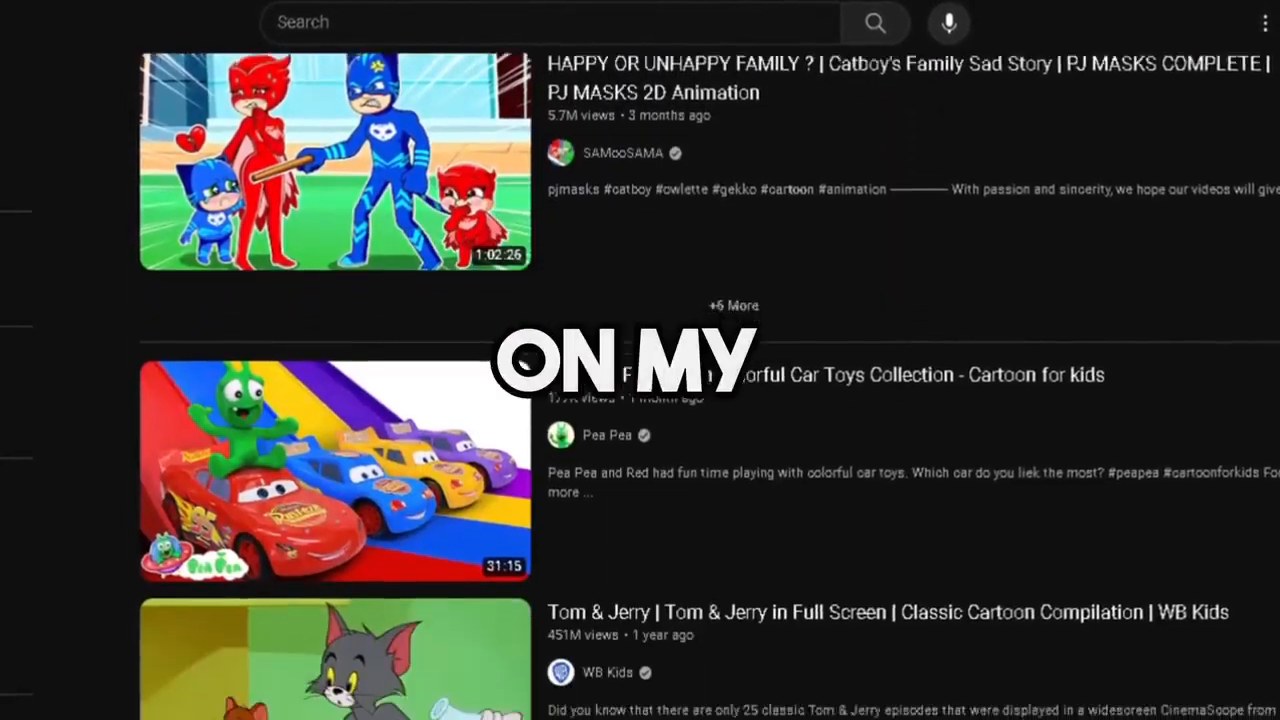
scroll(down, 3)
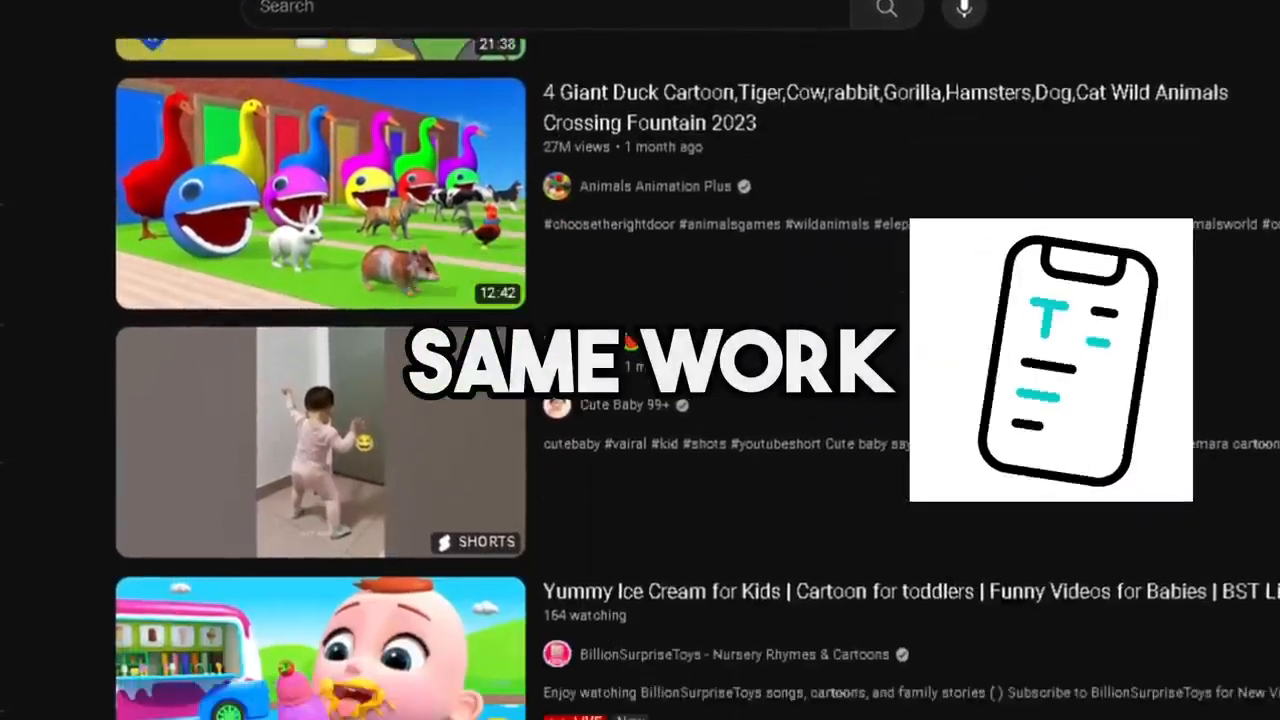
scroll(down, 3)
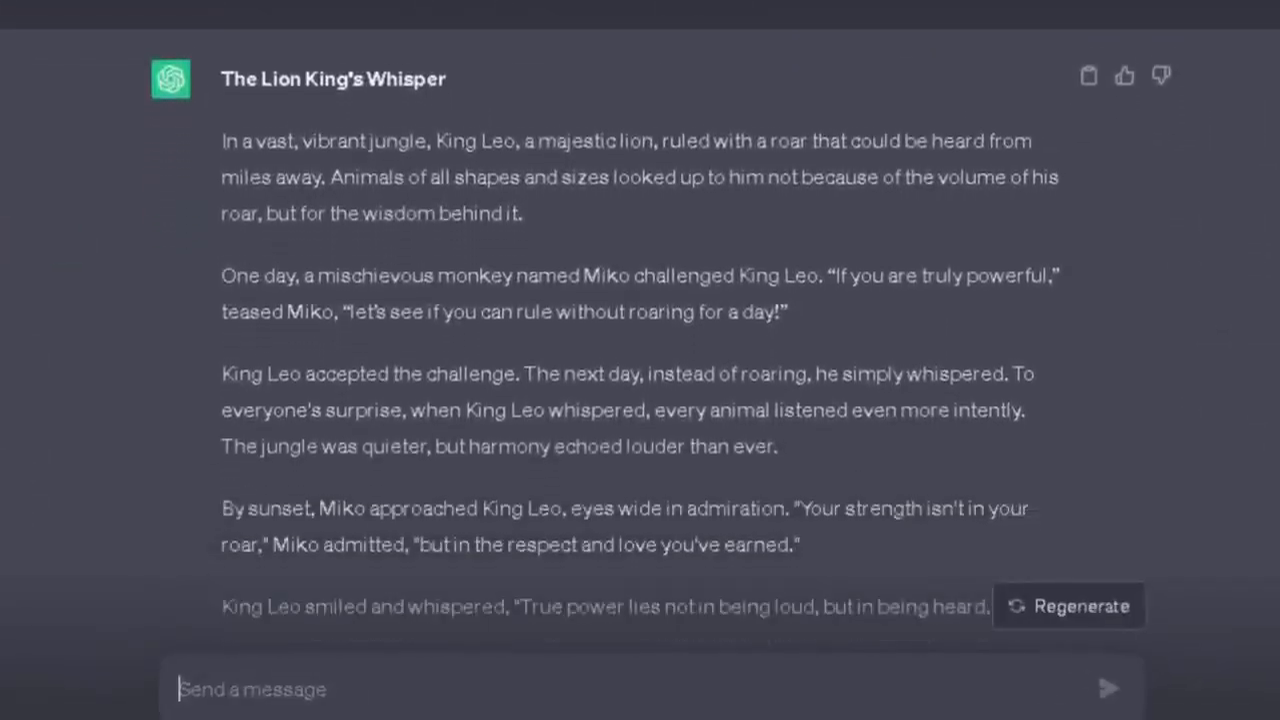
scroll(down, 3)
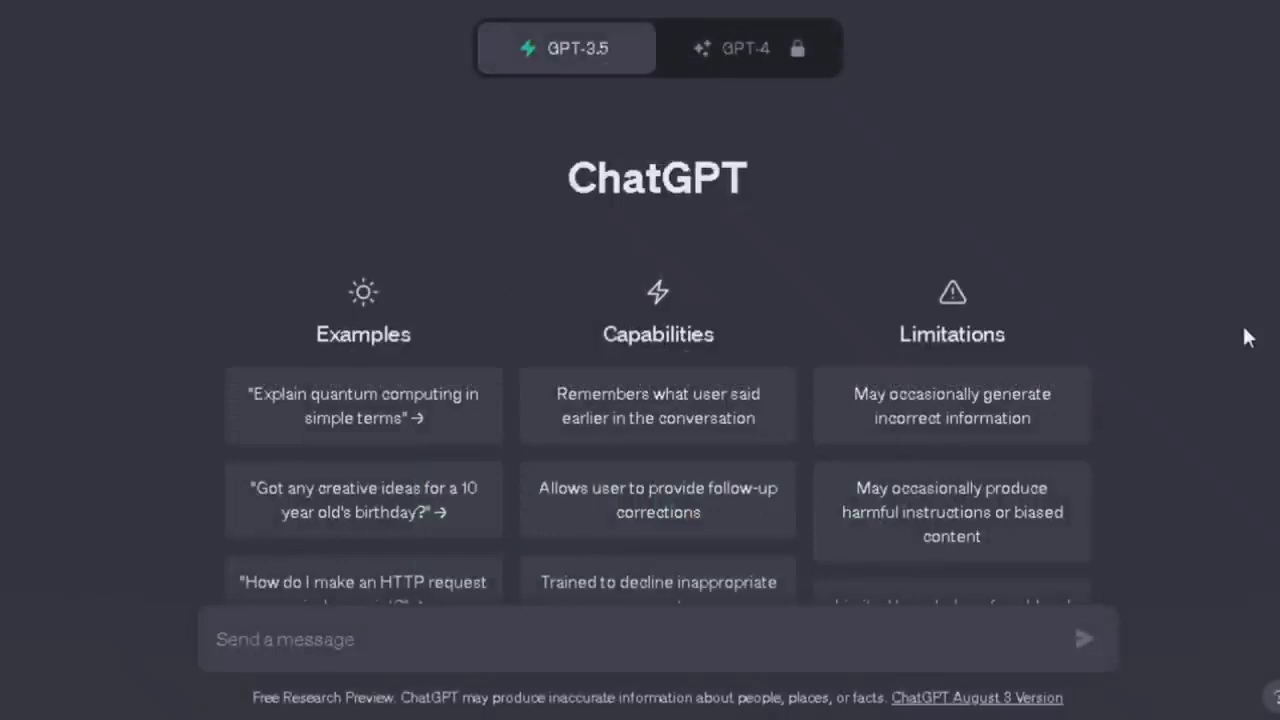
Ask ChatGPT for a short kids' story of about 200 words about a lion and a young boy
text(write a short kids story about a lion and a young boy)
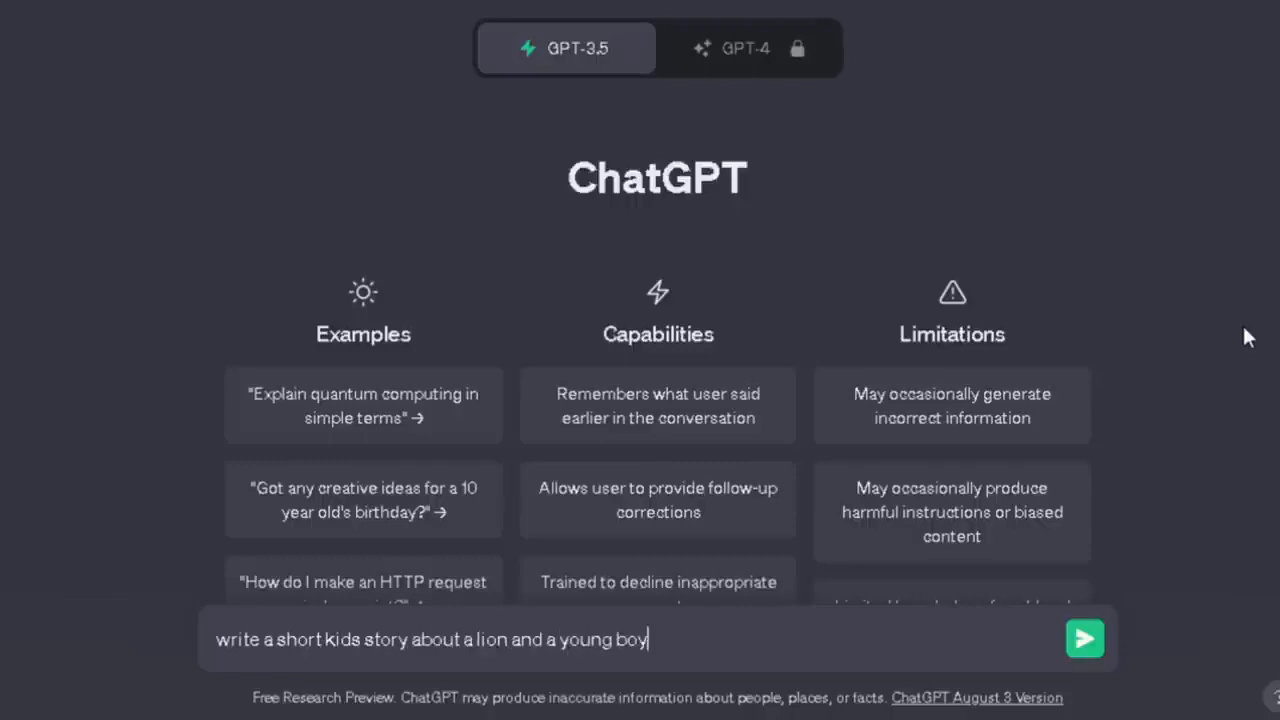
text(in about 200 word)
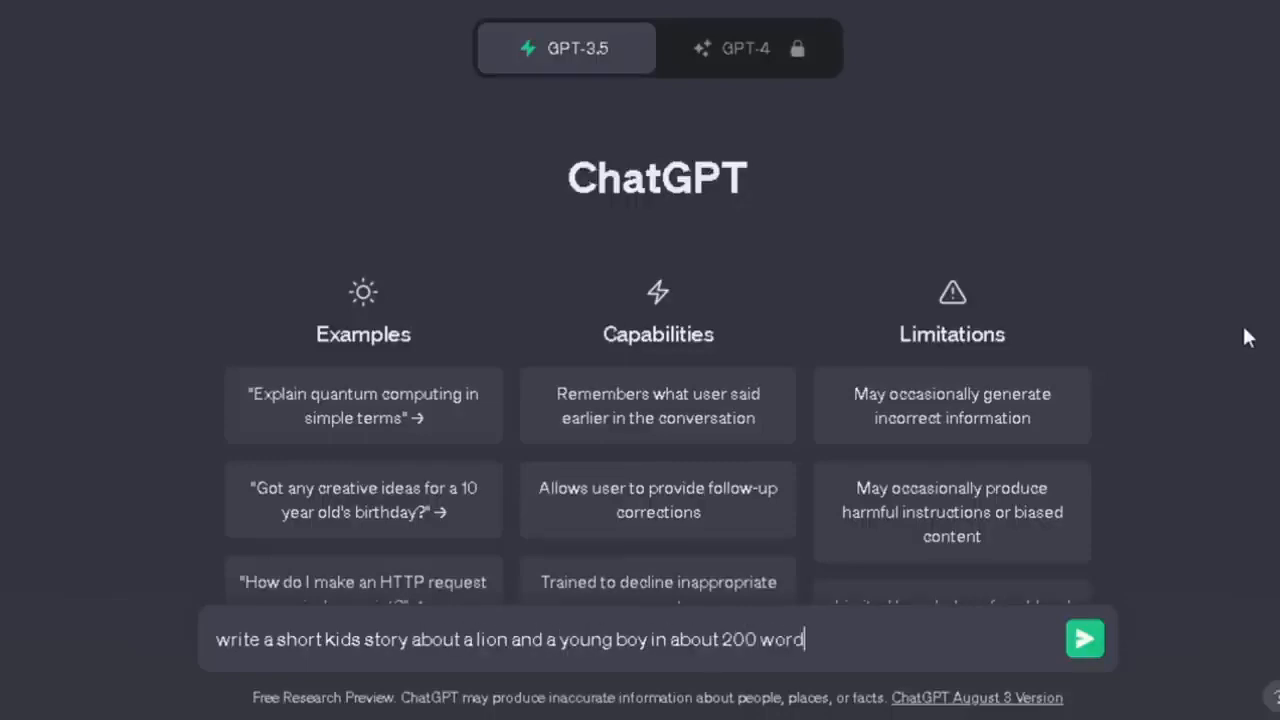
click(1084, 640)
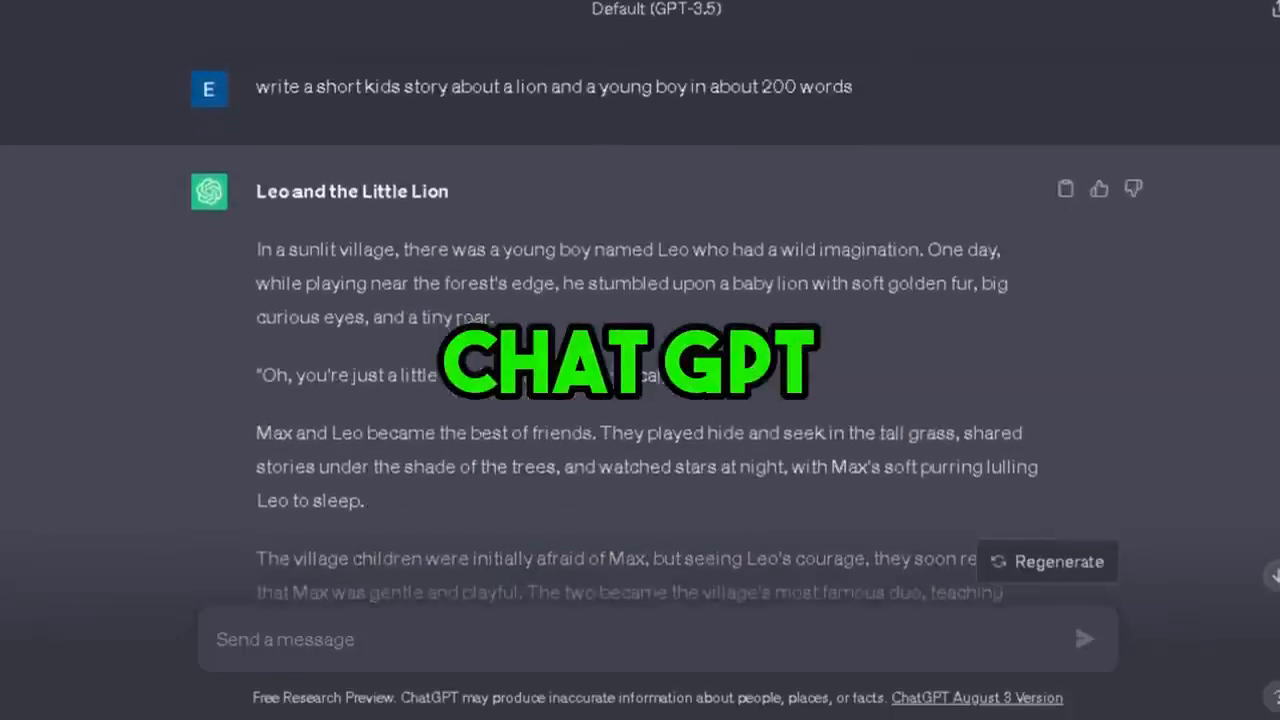
Ask ChatGPT for a Midjourney prompt for each story sentence and review the numbered list
scroll(down, 3)
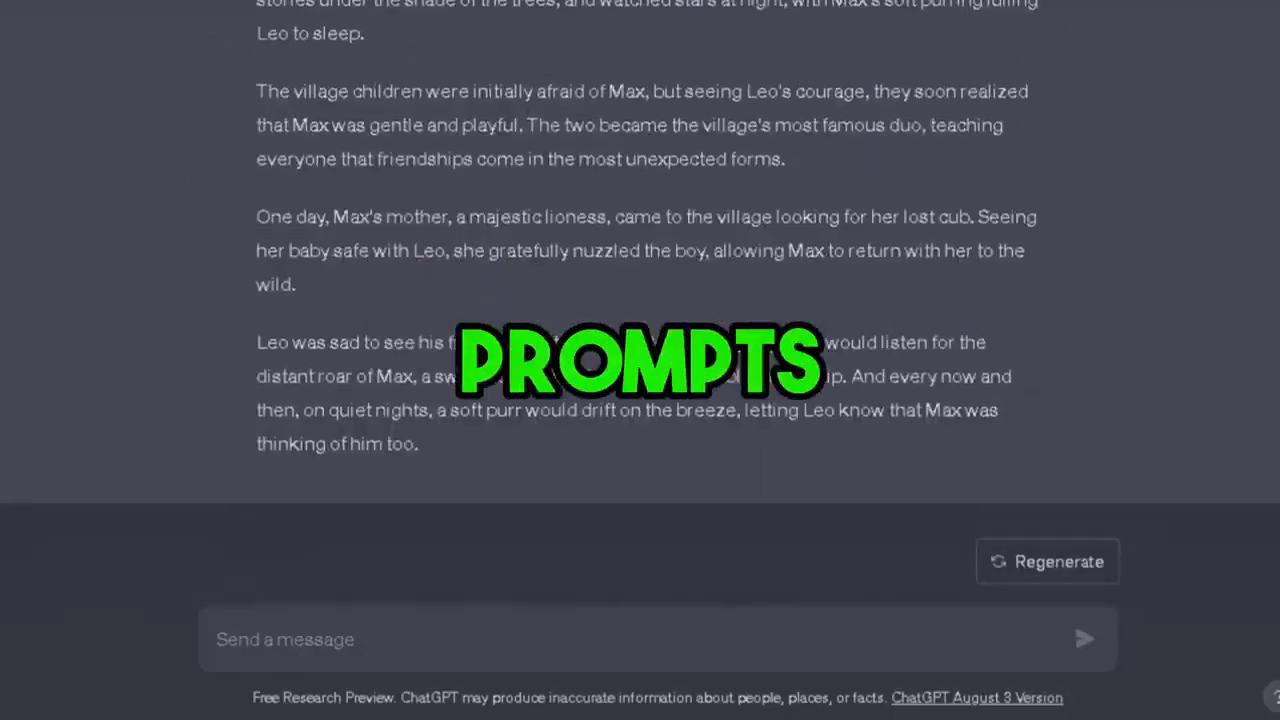
text(write the Midjourney prom)
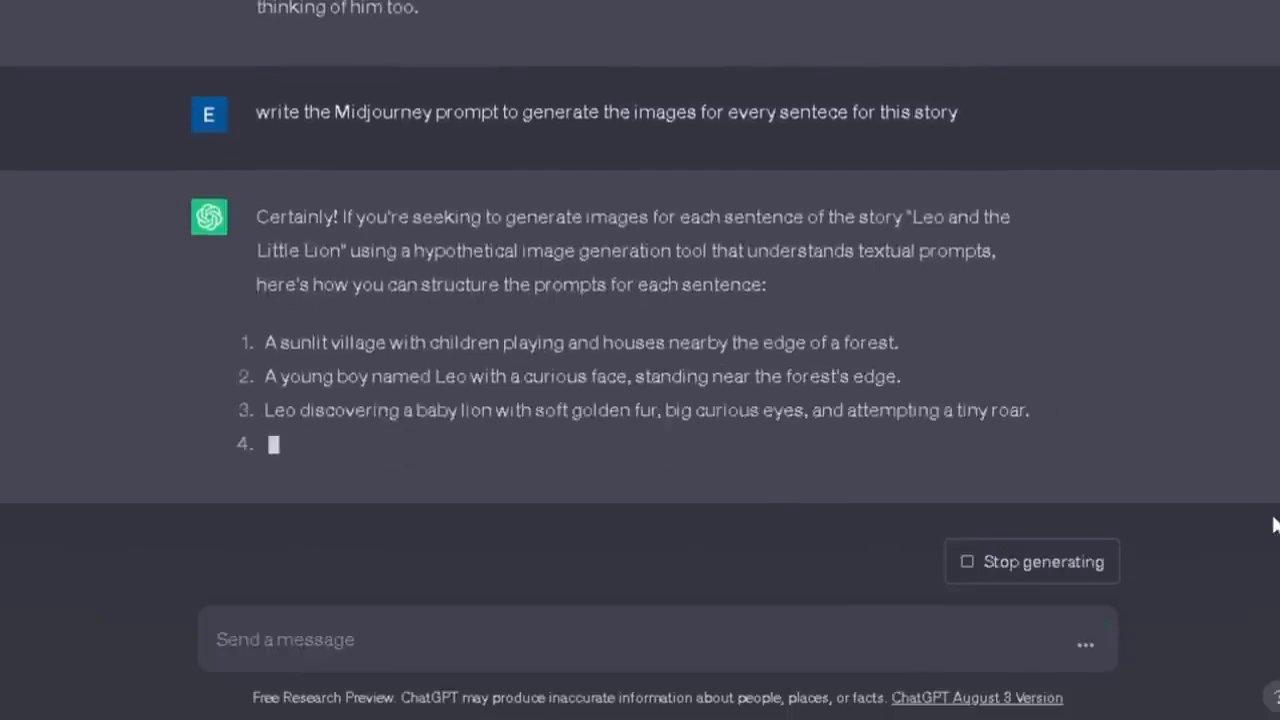
scroll(down, 3)
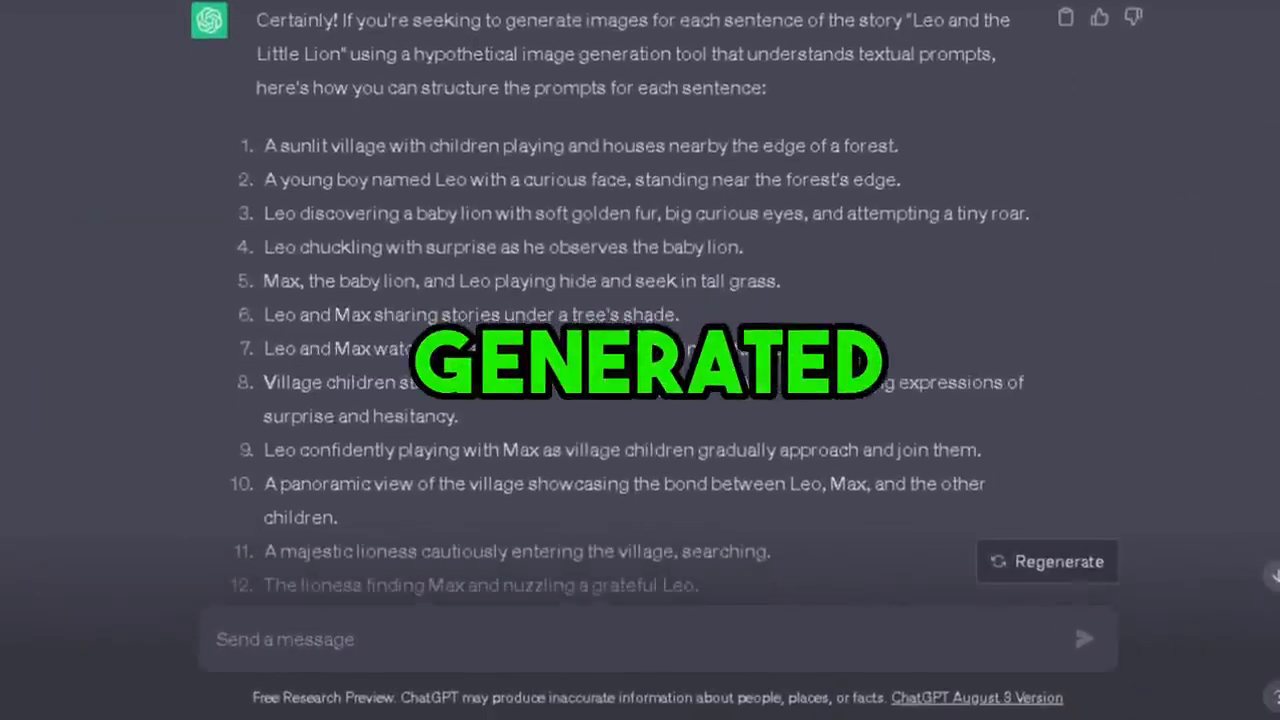
scroll(down, 3)
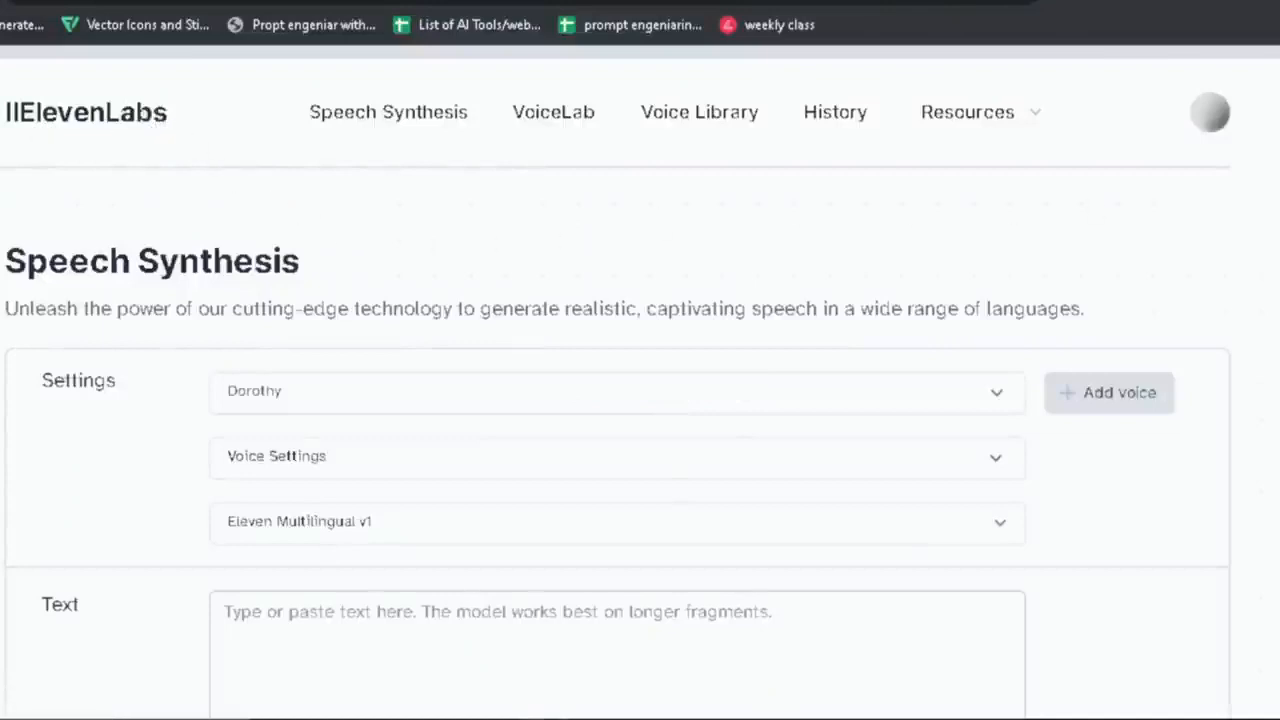
Copy the story's first paragraph from ChatGPT into the ElevenLabs Speech Synthesis box
scroll(down, 3)
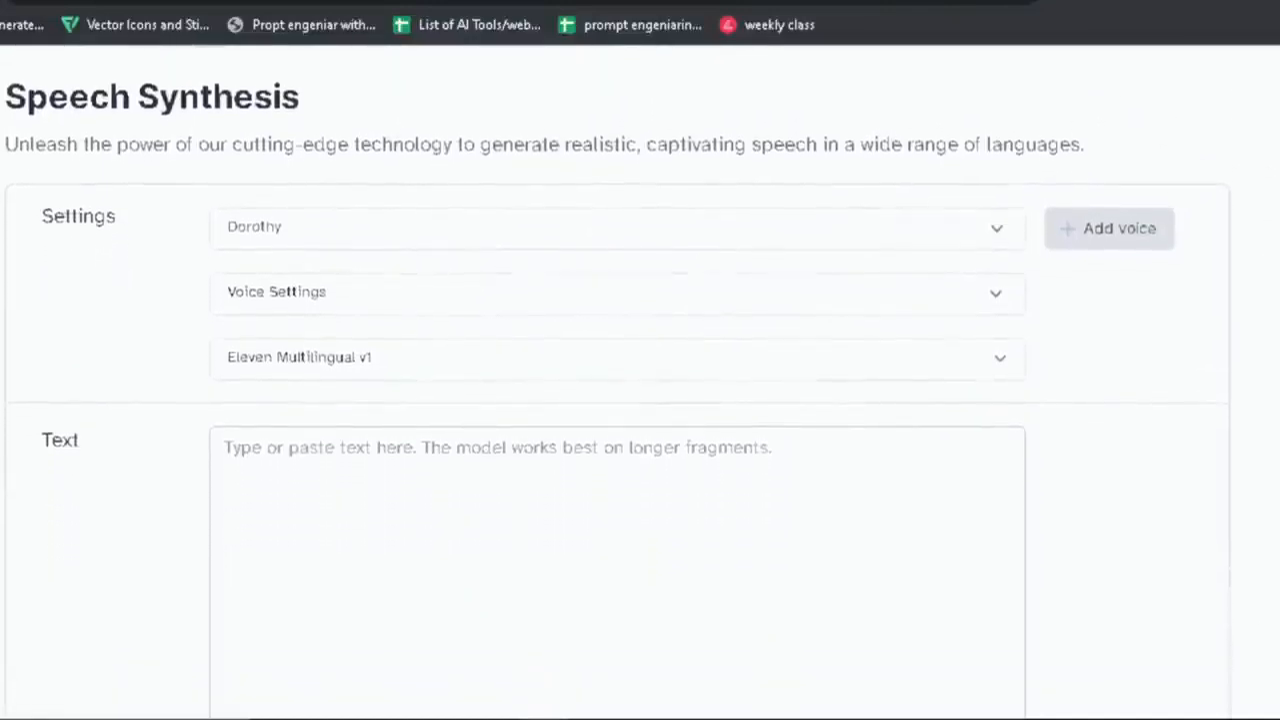
scroll(down, 3)
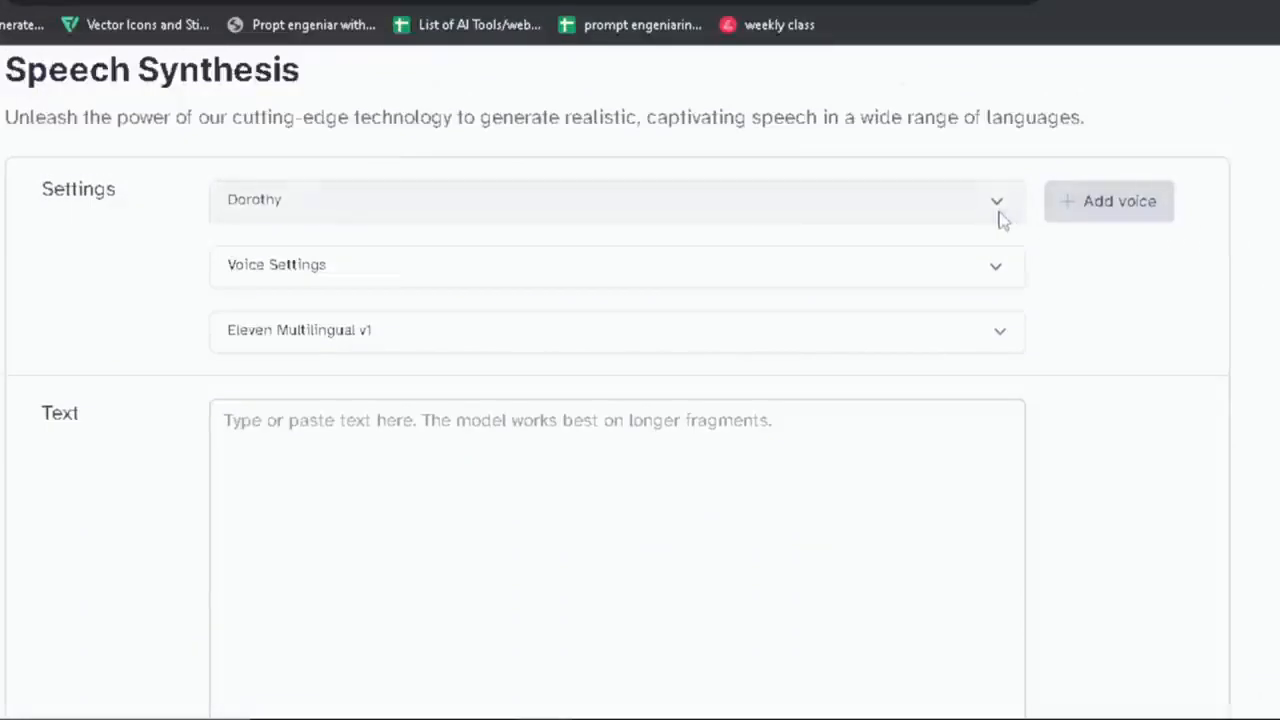
click(996, 200)
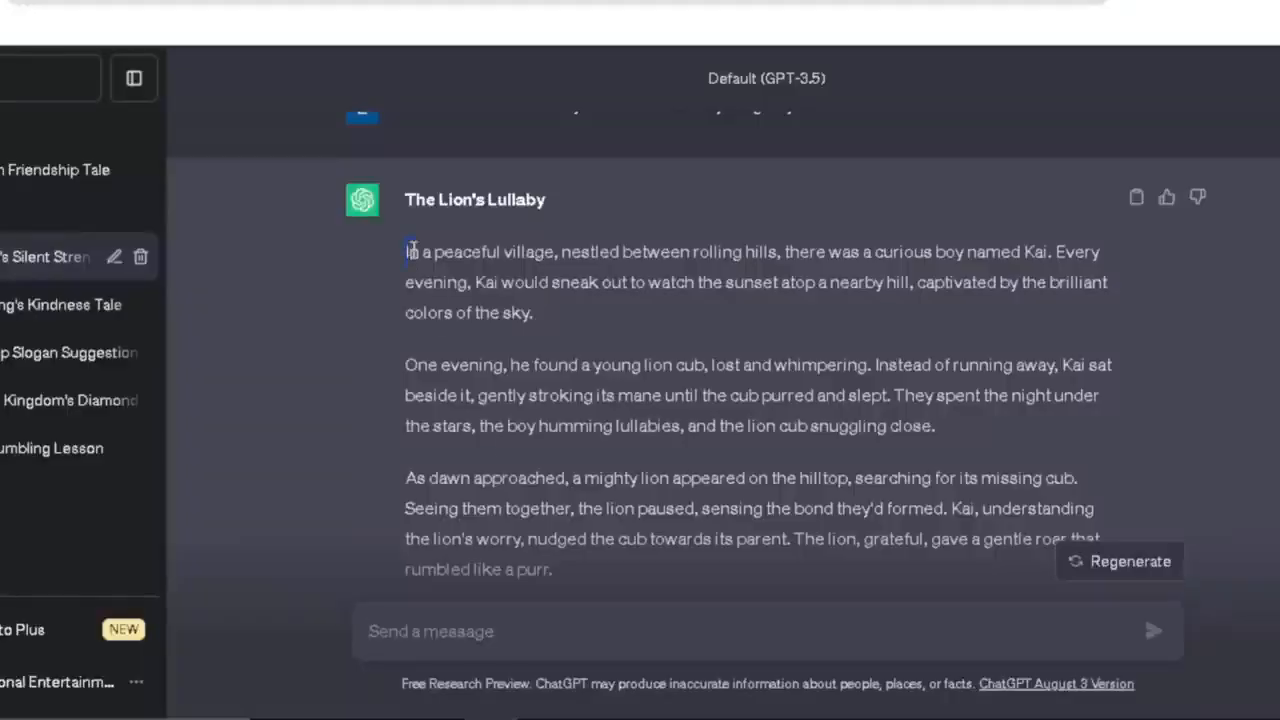
drag(404, 252, 534, 312)
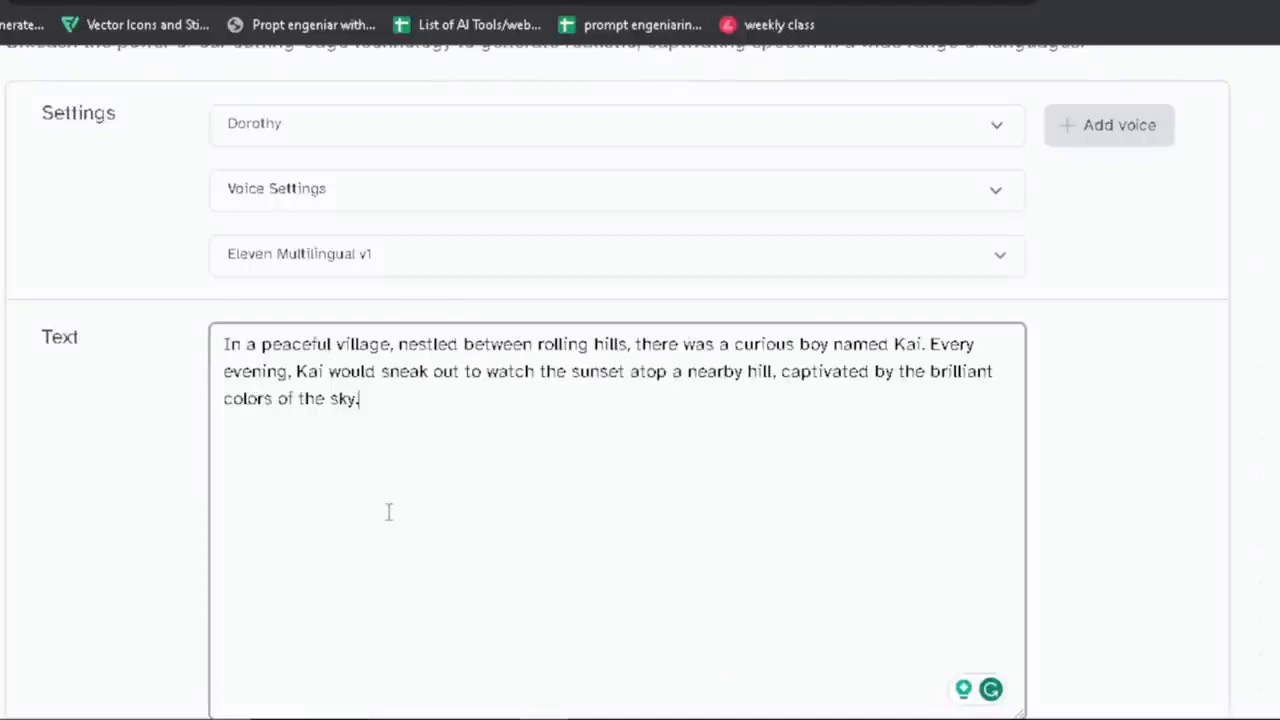
Generate the Dorothy-voice narration of the paragraph and download the audio
scroll(down, 3)
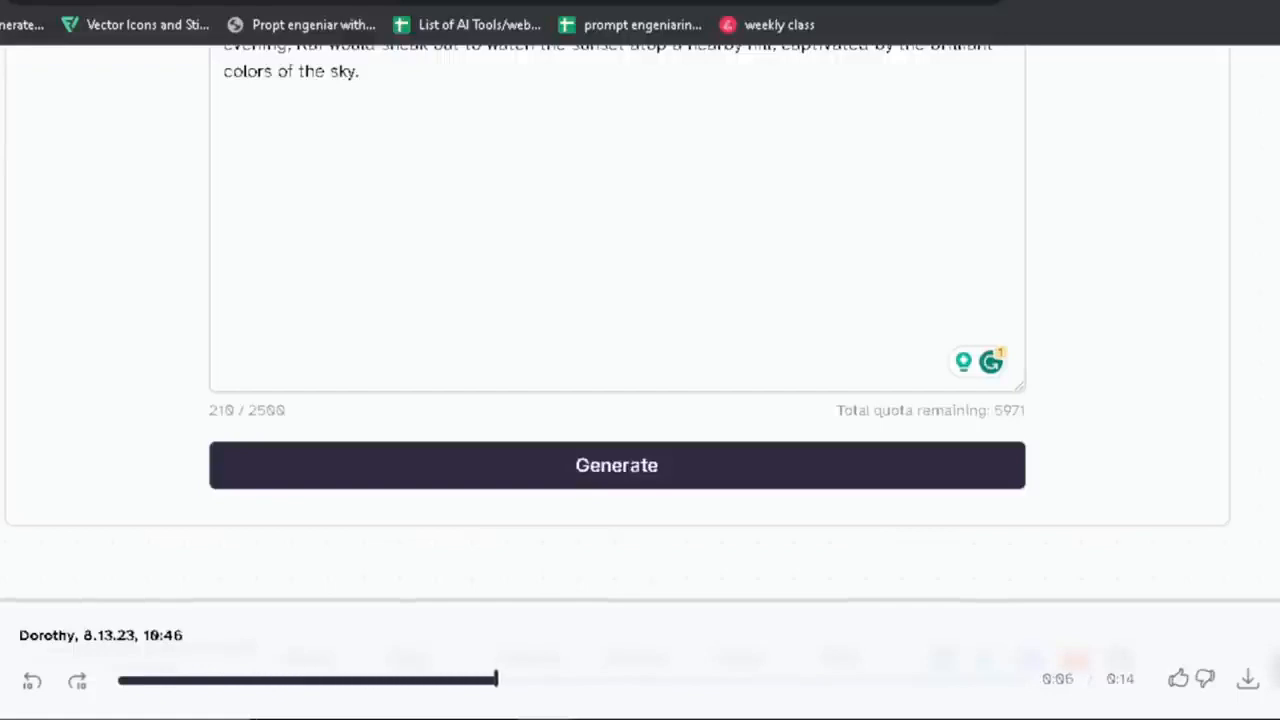
mouse_move(668, 580)
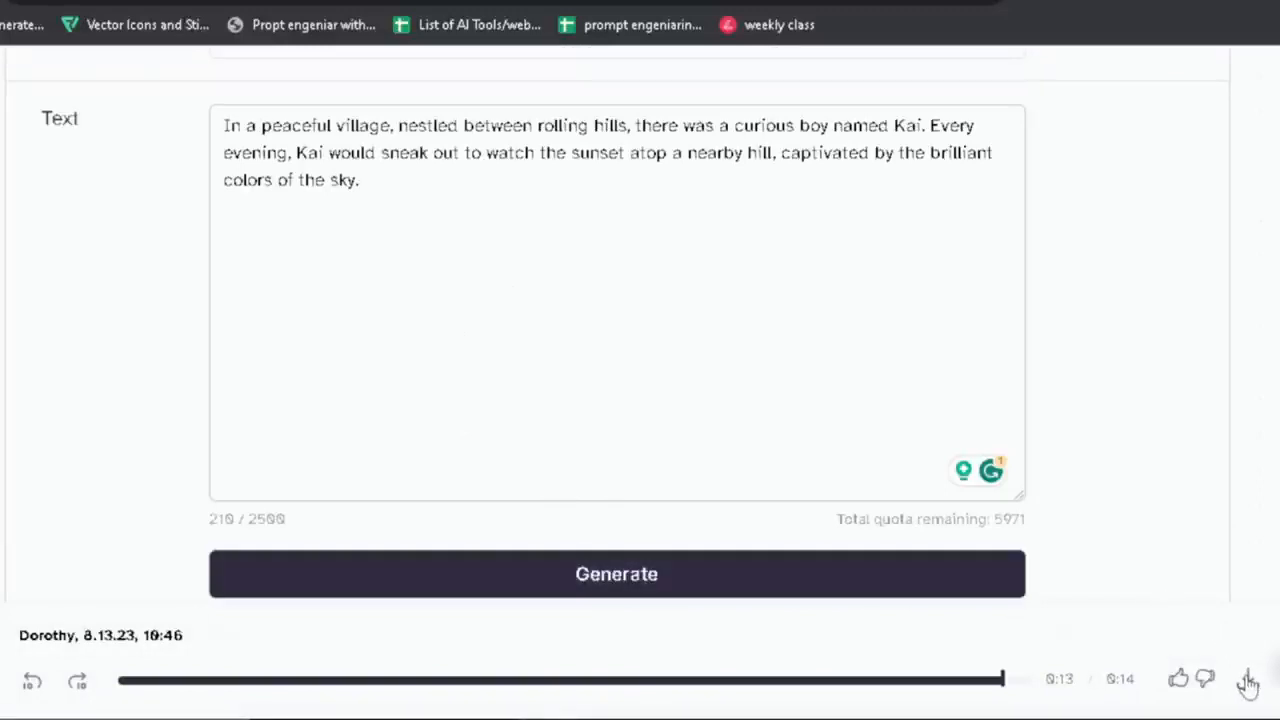
click(1248, 680)
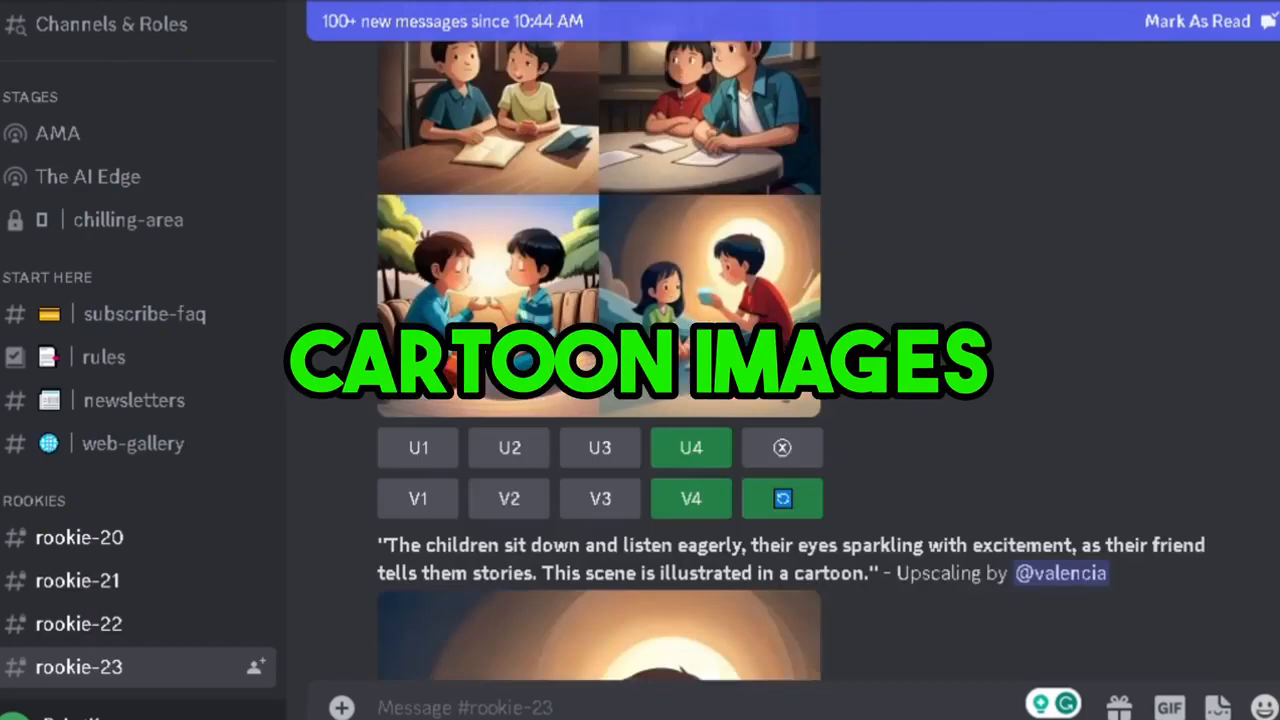
scroll(down, 3)
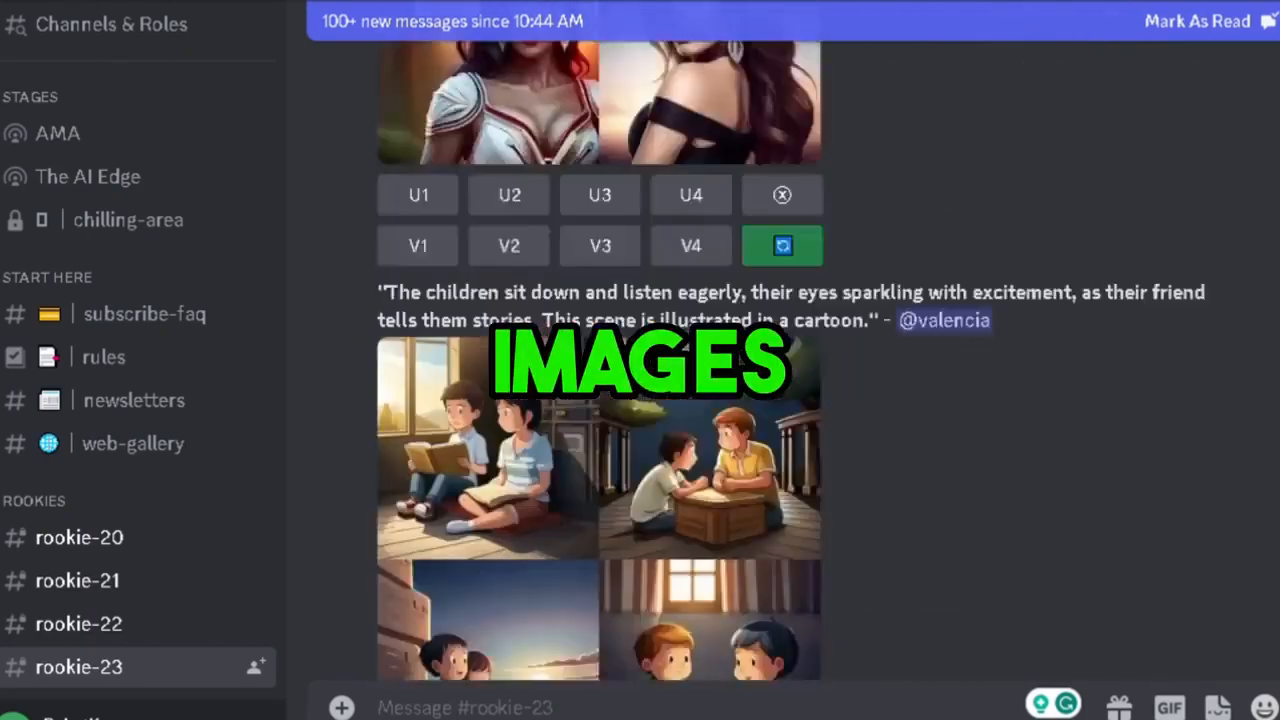
scroll(down, 3)
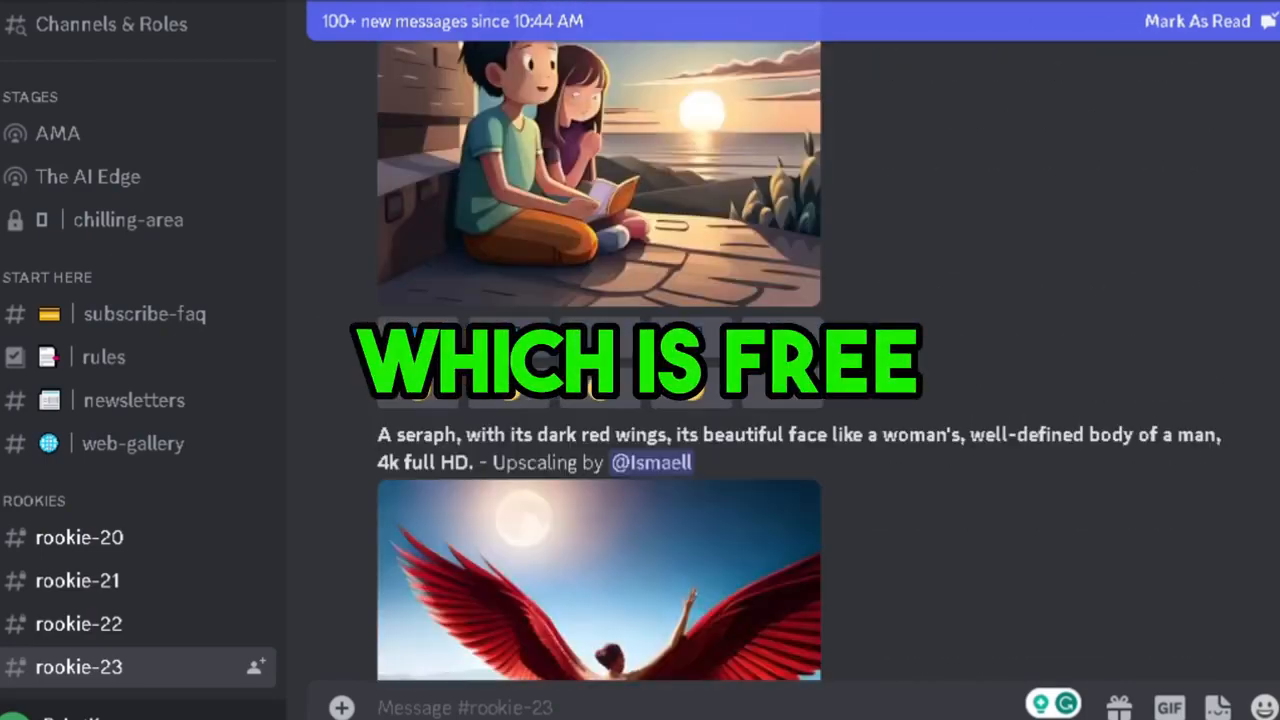
scroll(down, 3)
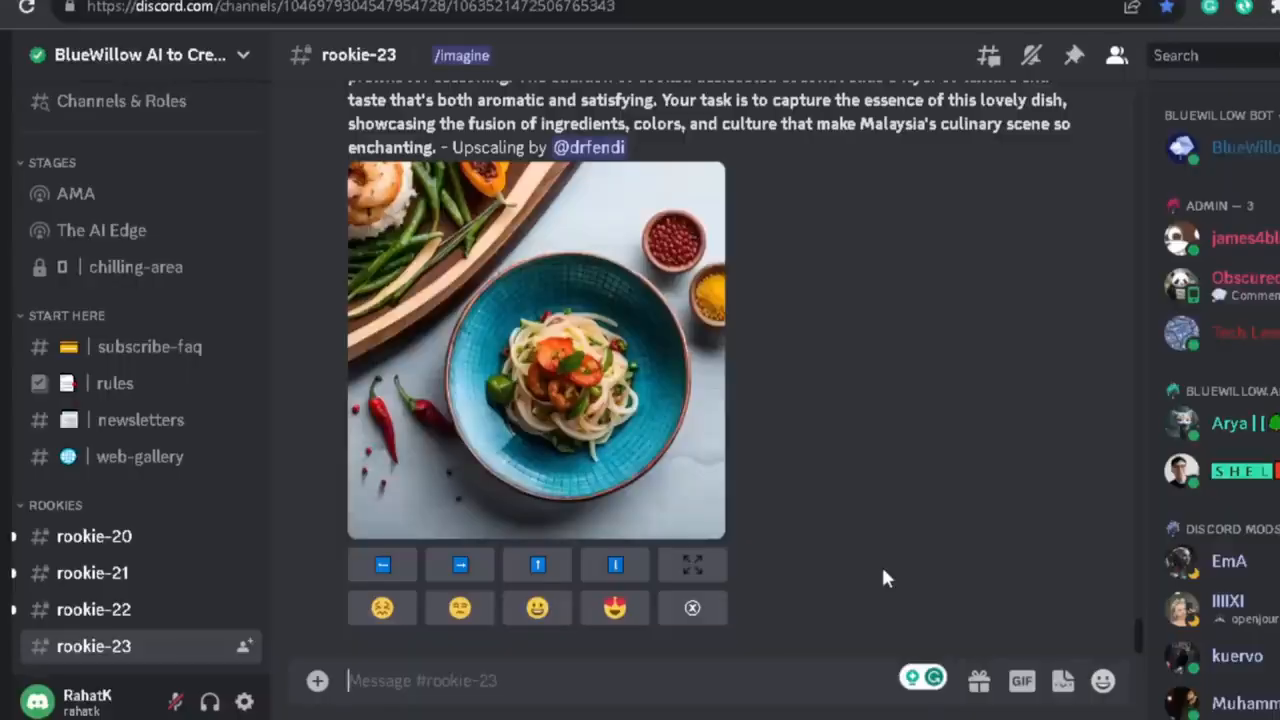
mouse_move(880, 368)
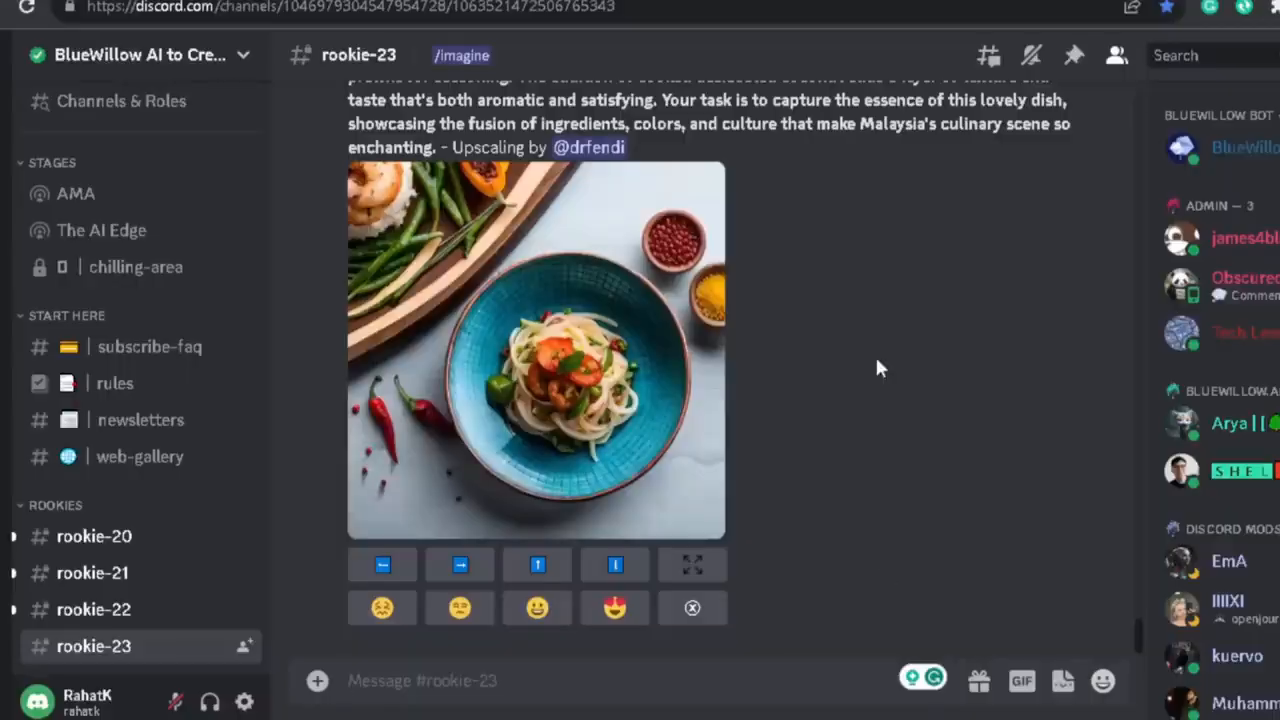
Start an /imagine command in Discord and select the thatched-roof village prompt in ChatGPT
text(/imagi)
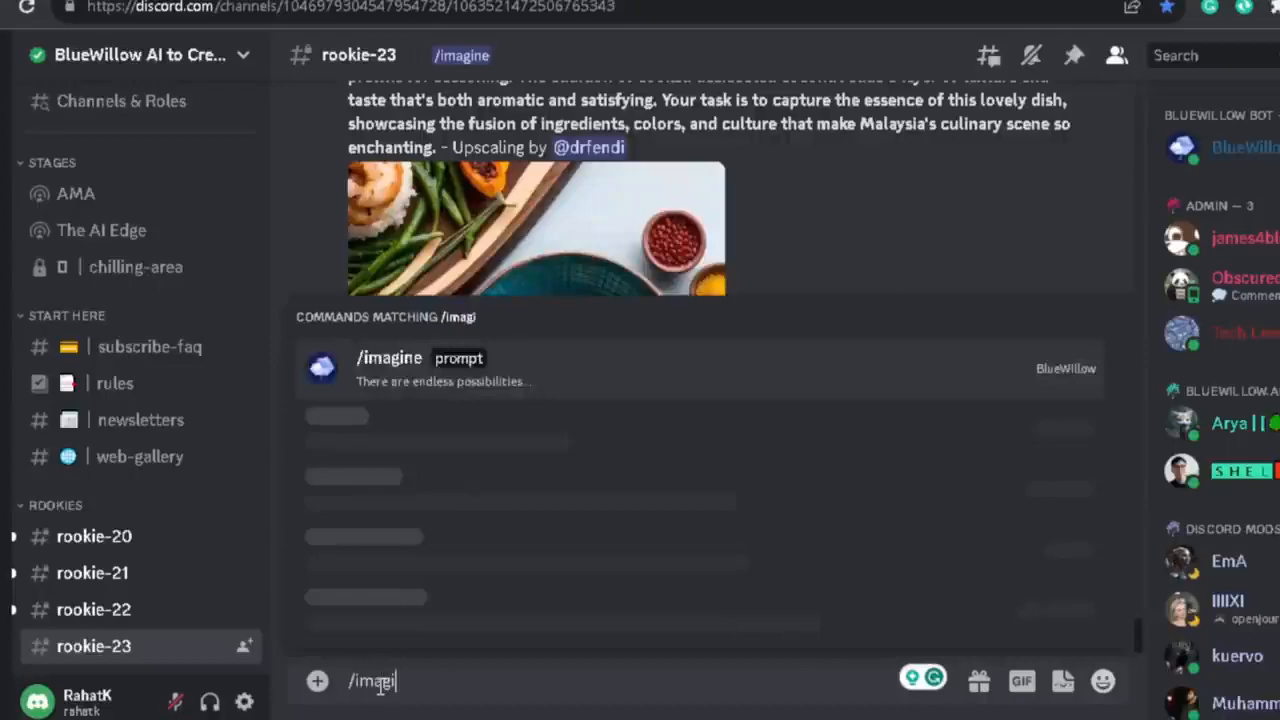
click(388, 356)
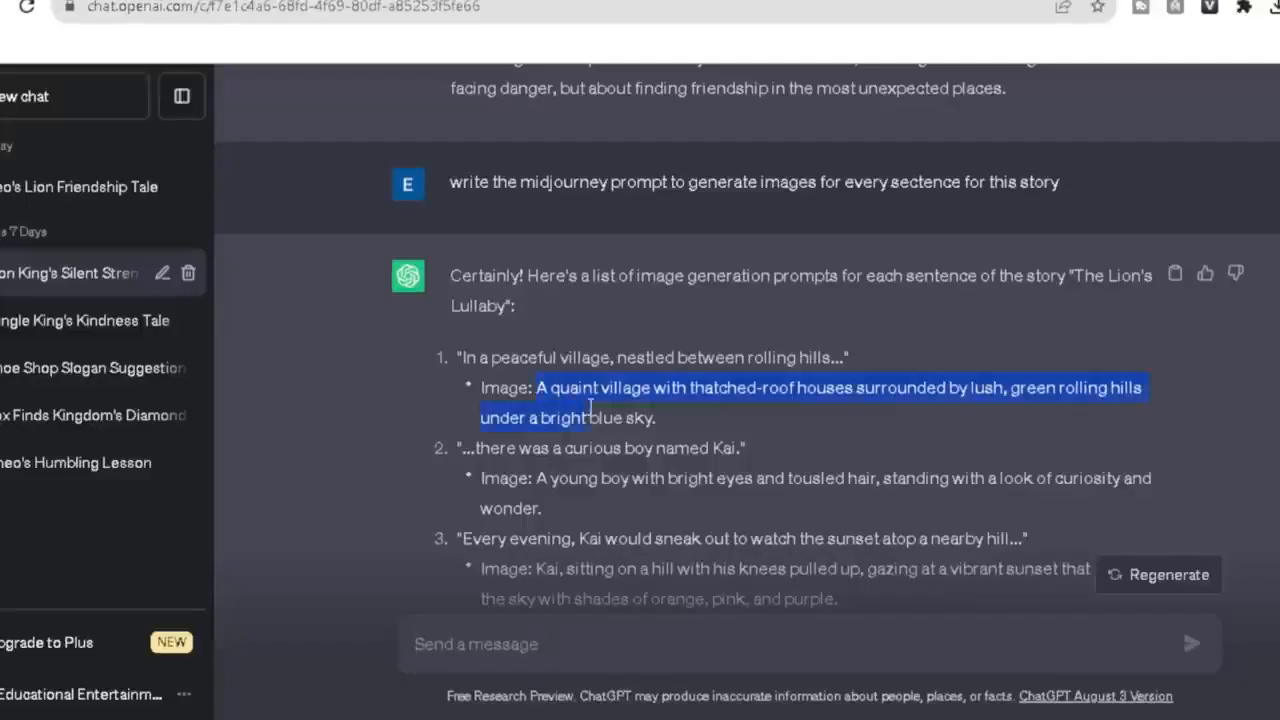
drag(590, 408, 658, 418)
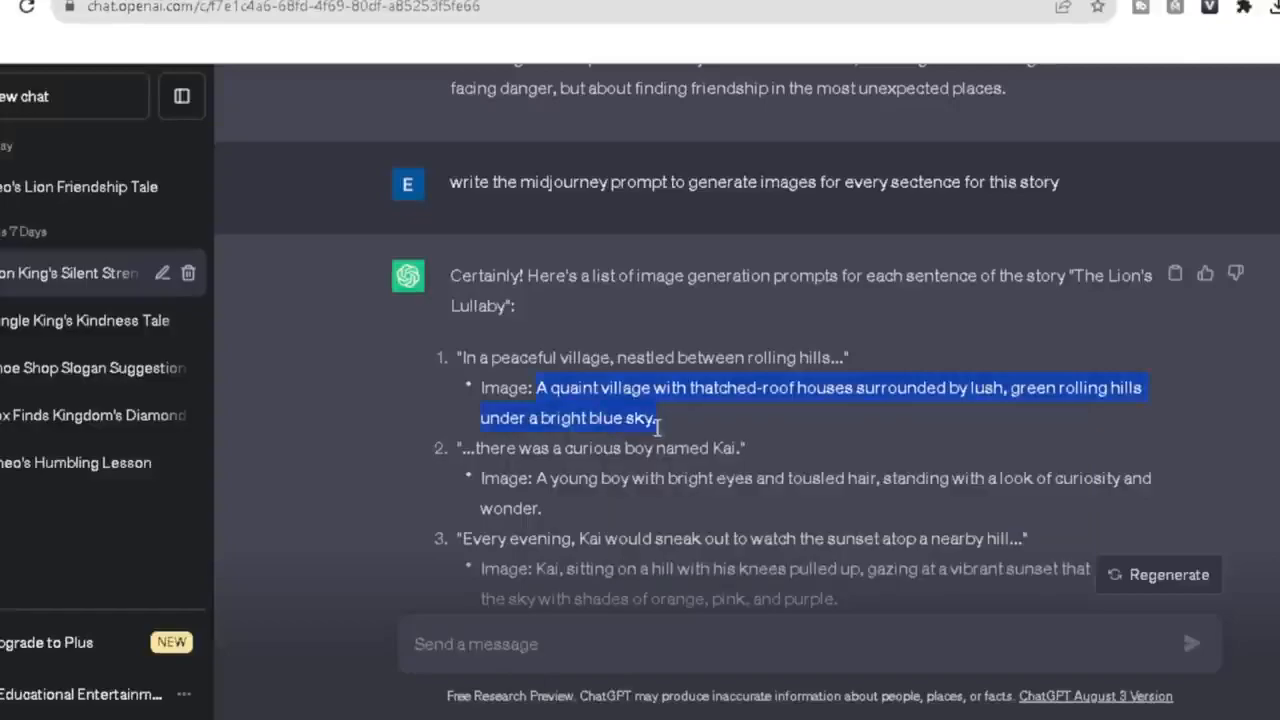
Paste the village description into the prompt with hyper-realistic, Pixar style, Disney style, 3:2 keywords
right_click(458, 680)
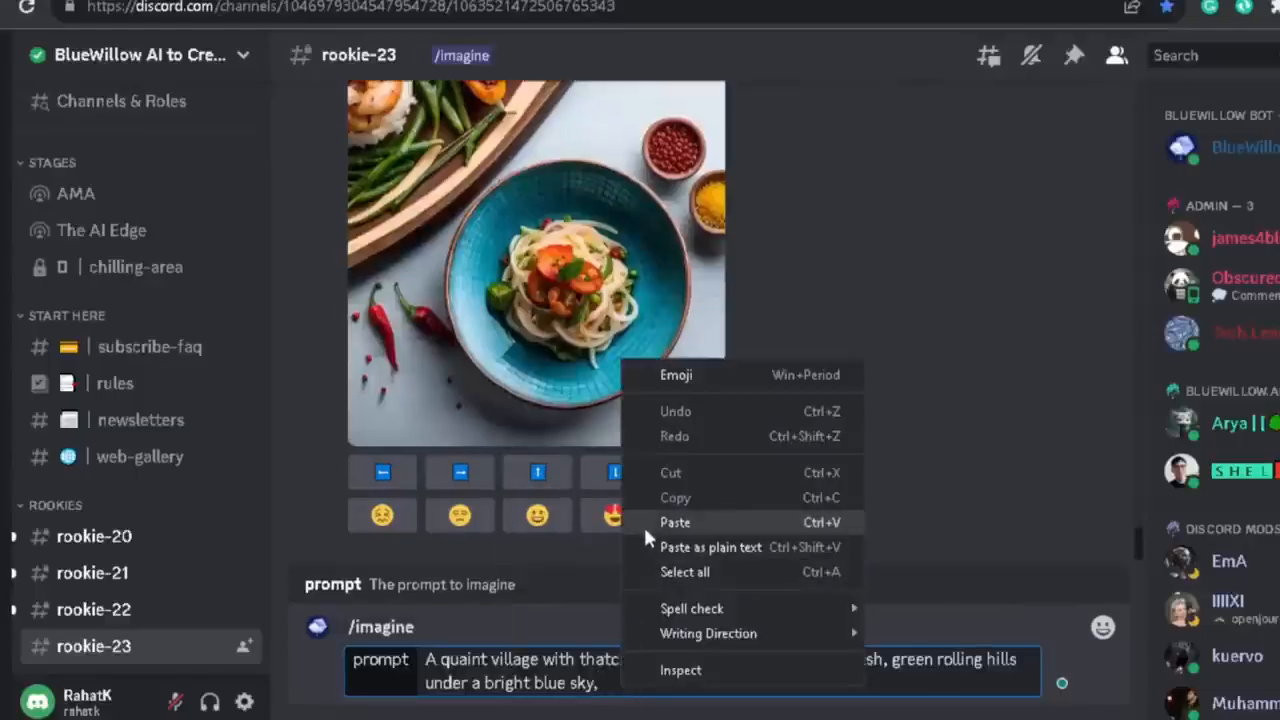
click(676, 522)
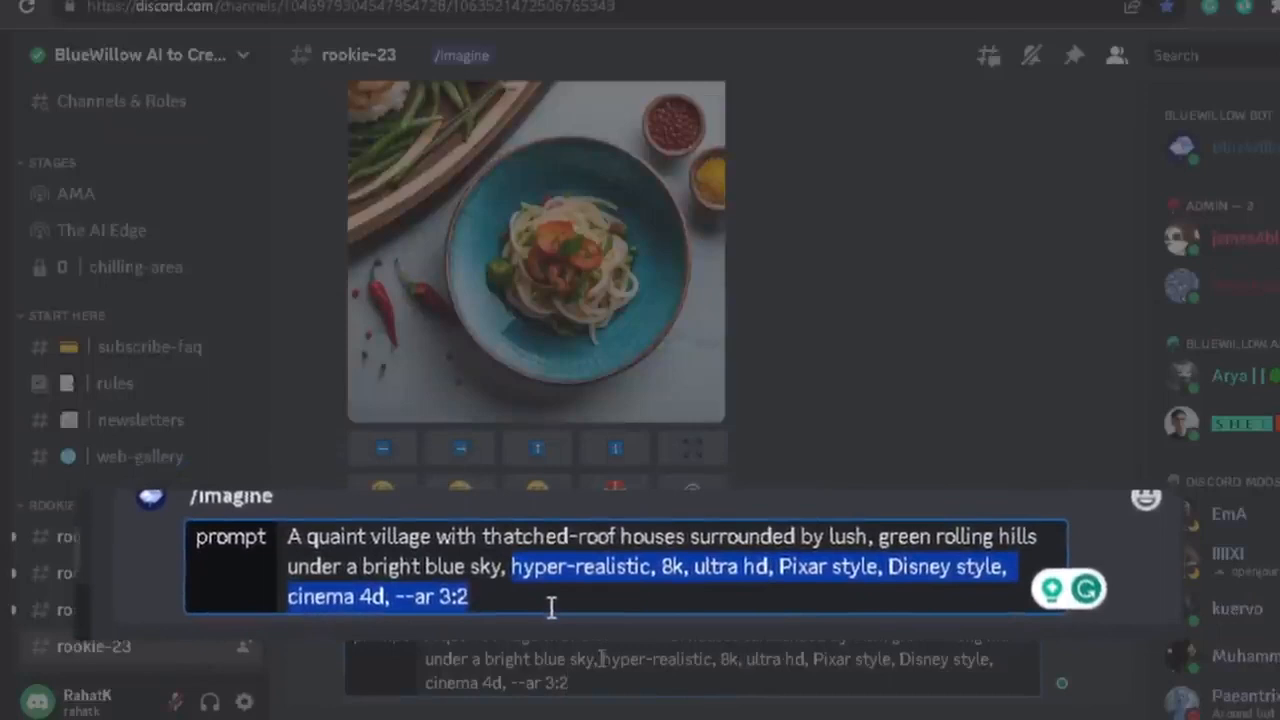
right_click(550, 608)
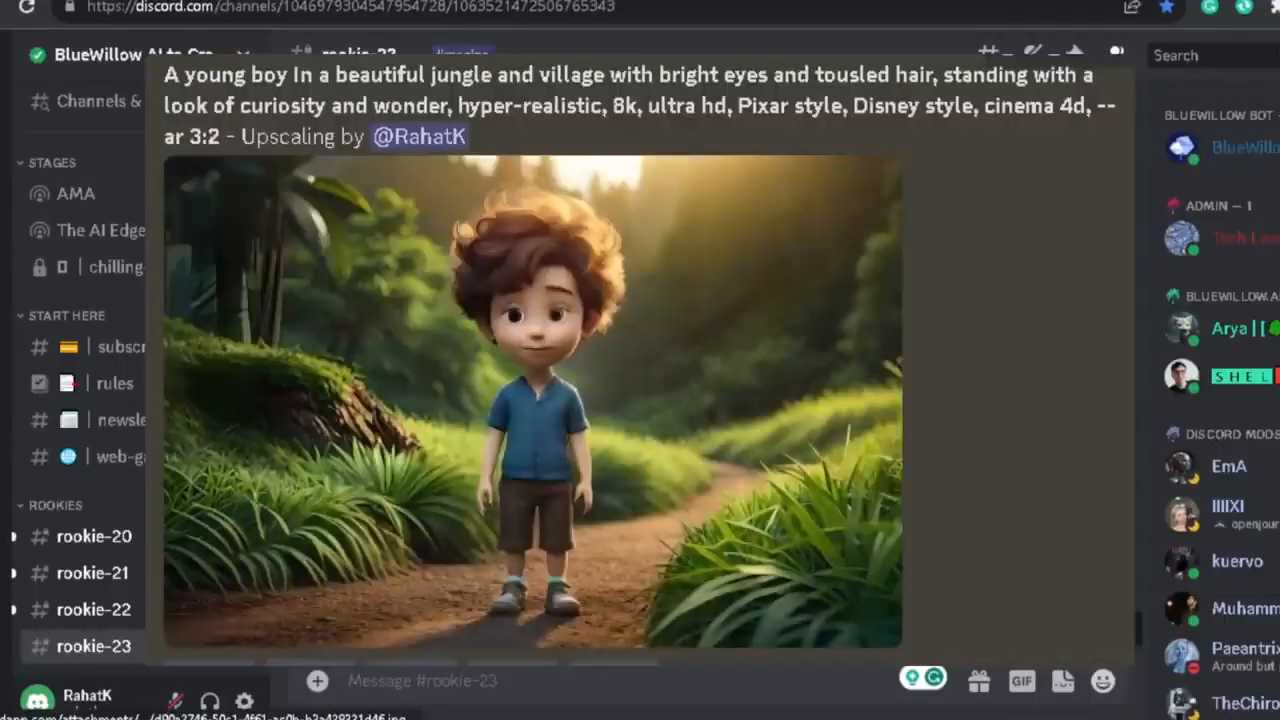
Scroll the rookie-23 channel to review the upscaled boy-in-jungle and sunset images
scroll(down, 3)
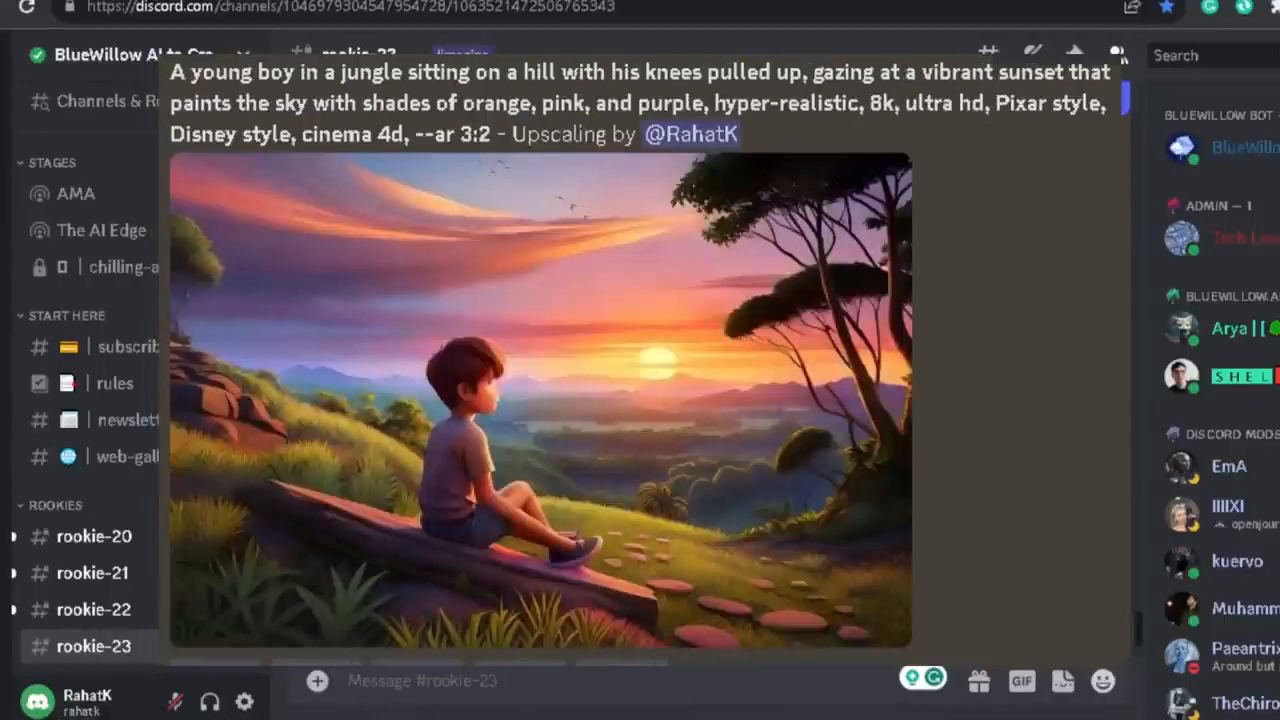
mouse_move(1150, 608)
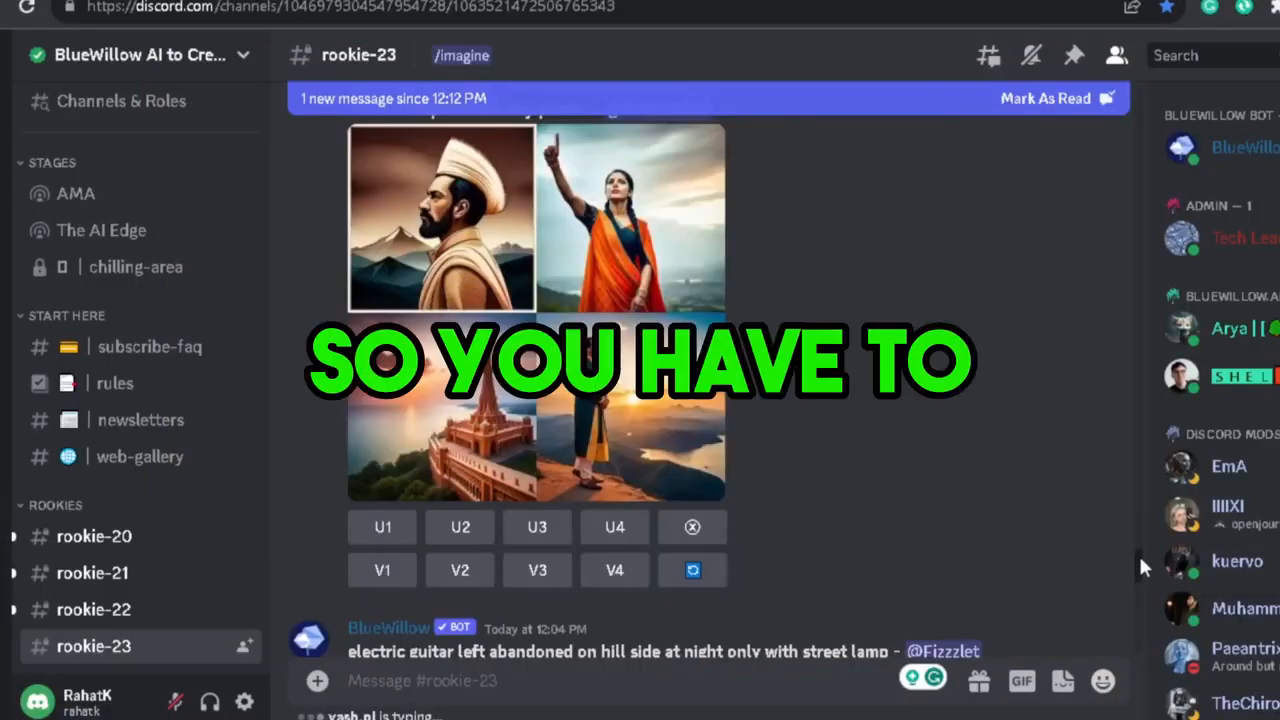
scroll(down, 3)
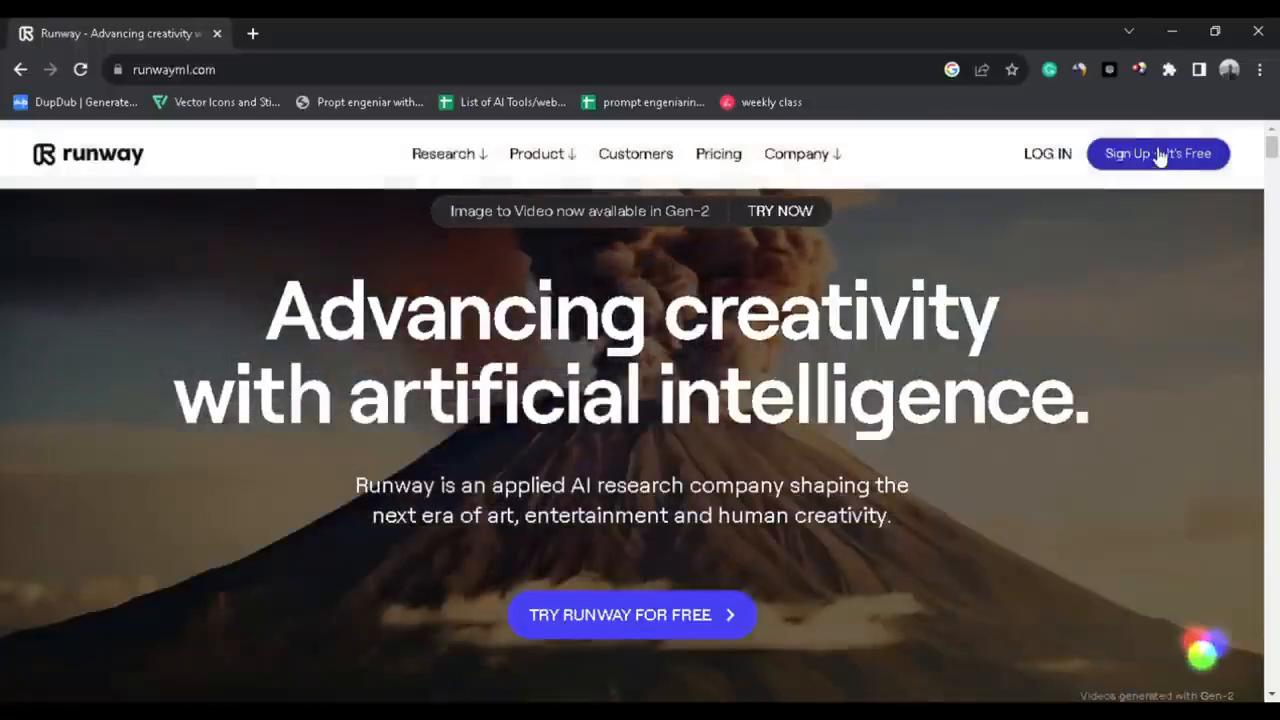
Log in to Runway and open the Text to Video generator from Home
click(1156, 152)
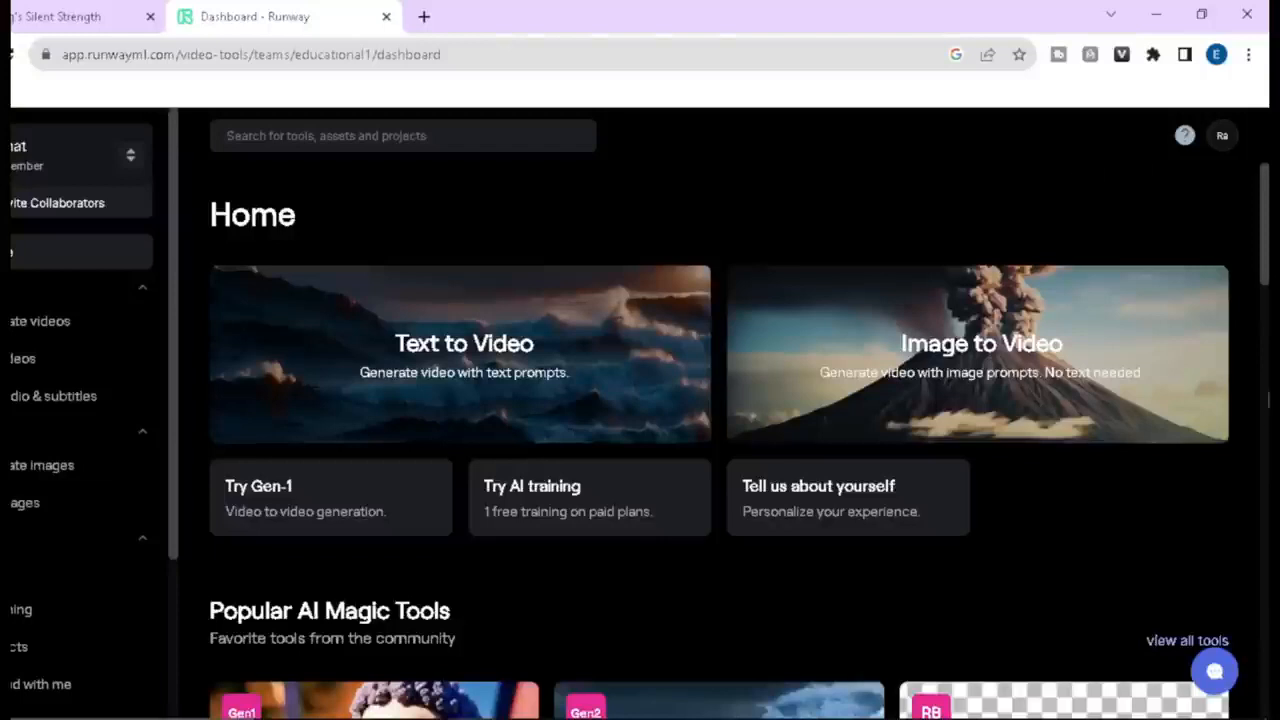
mouse_move(1160, 576)
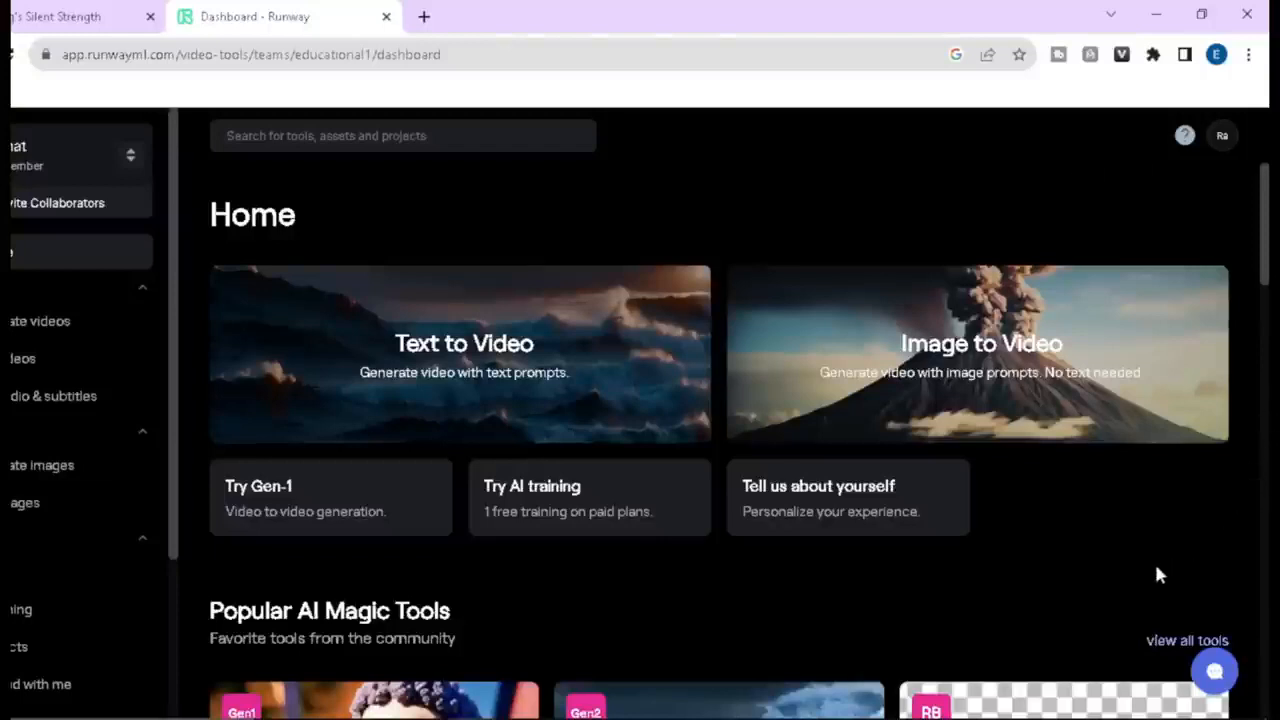
mouse_move(1158, 572)
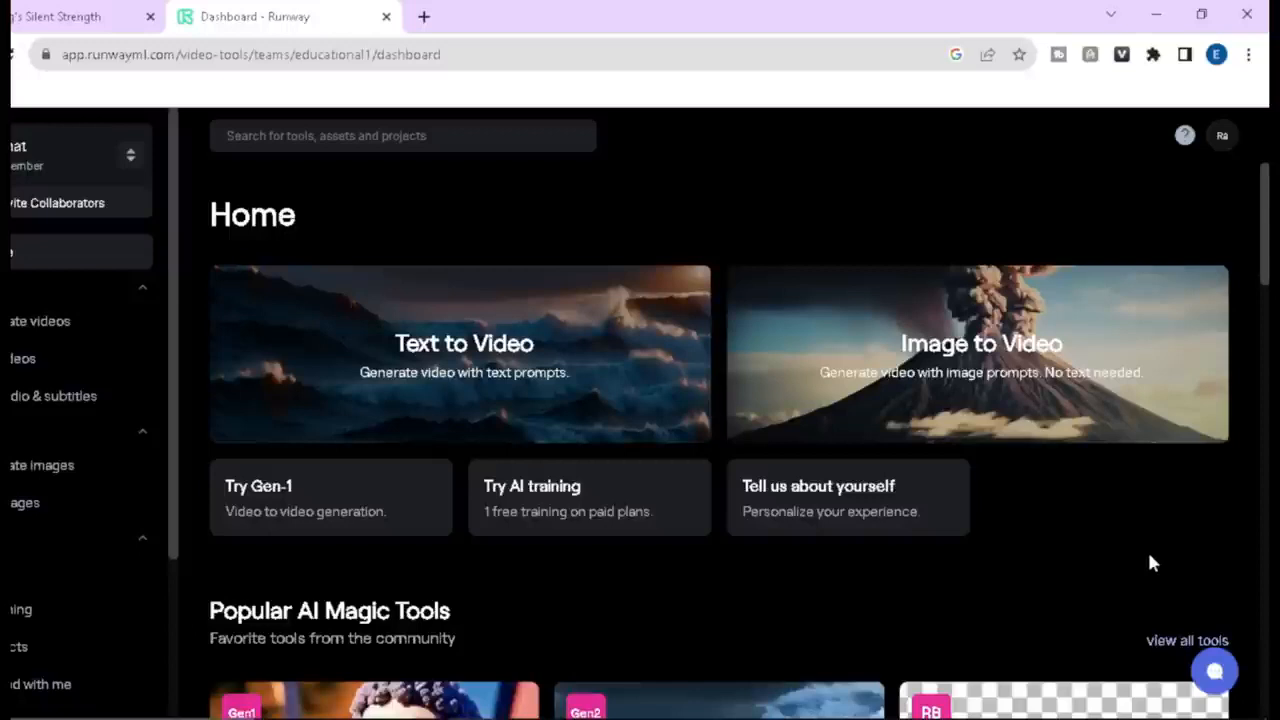
mouse_move(518, 404)
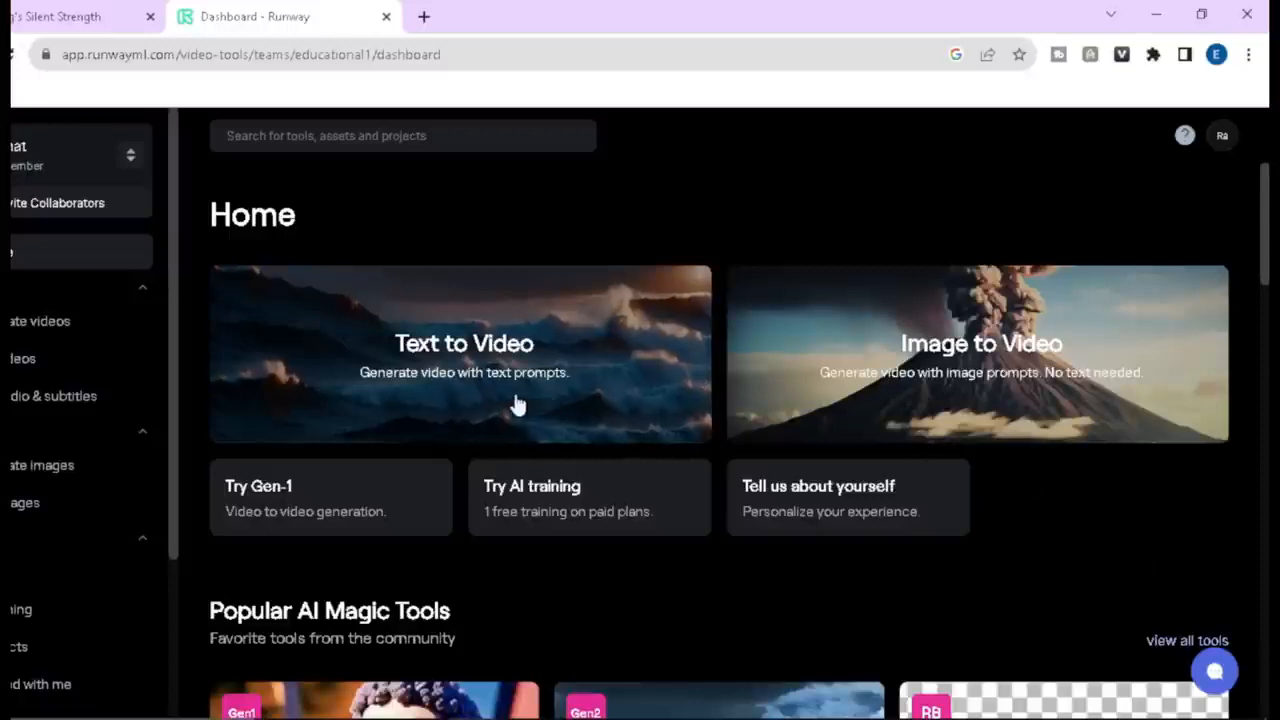
click(464, 344)
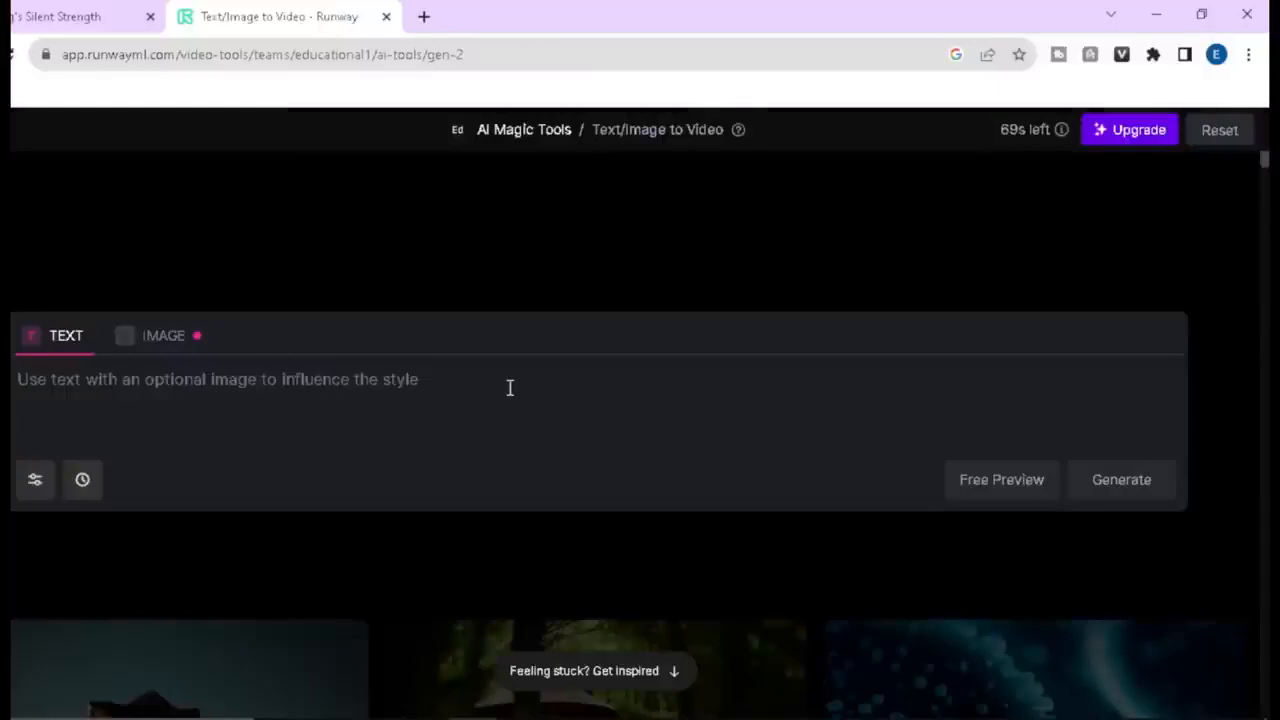
mouse_move(158, 378)
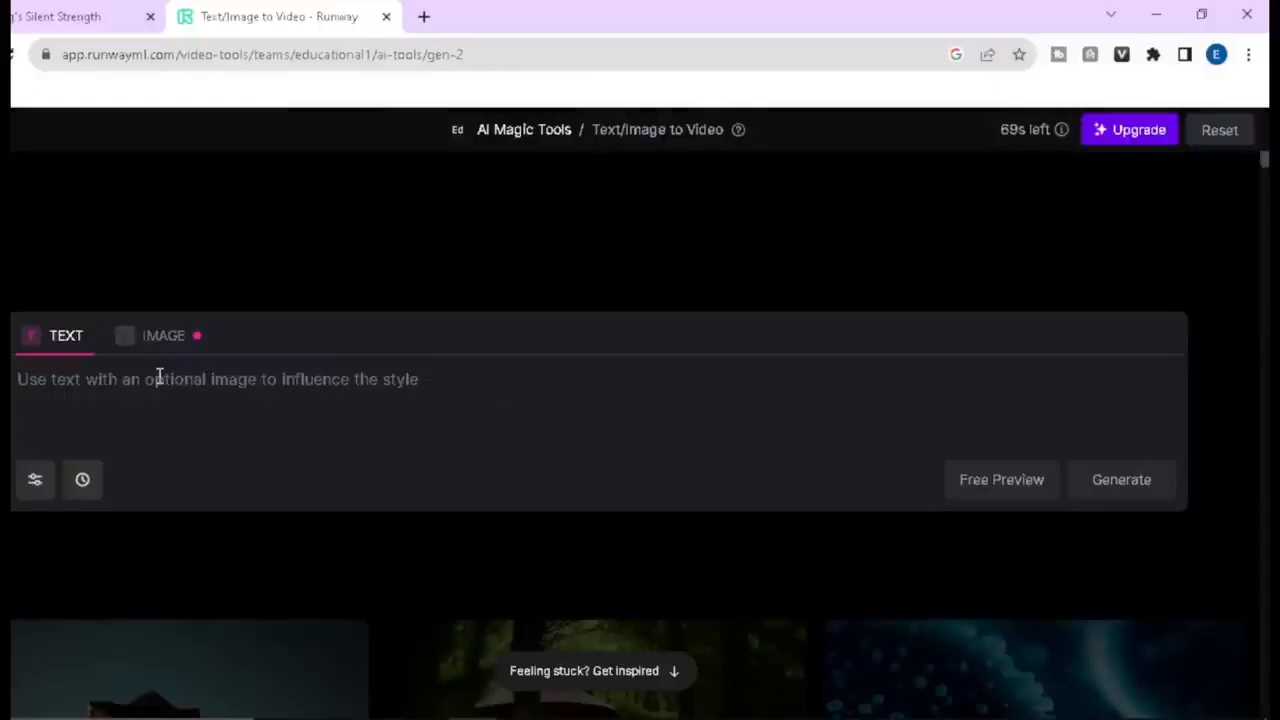
Fill the text prompt with the young boy with bright eyes and tousled hair description from ChatGPT
click(70, 16)
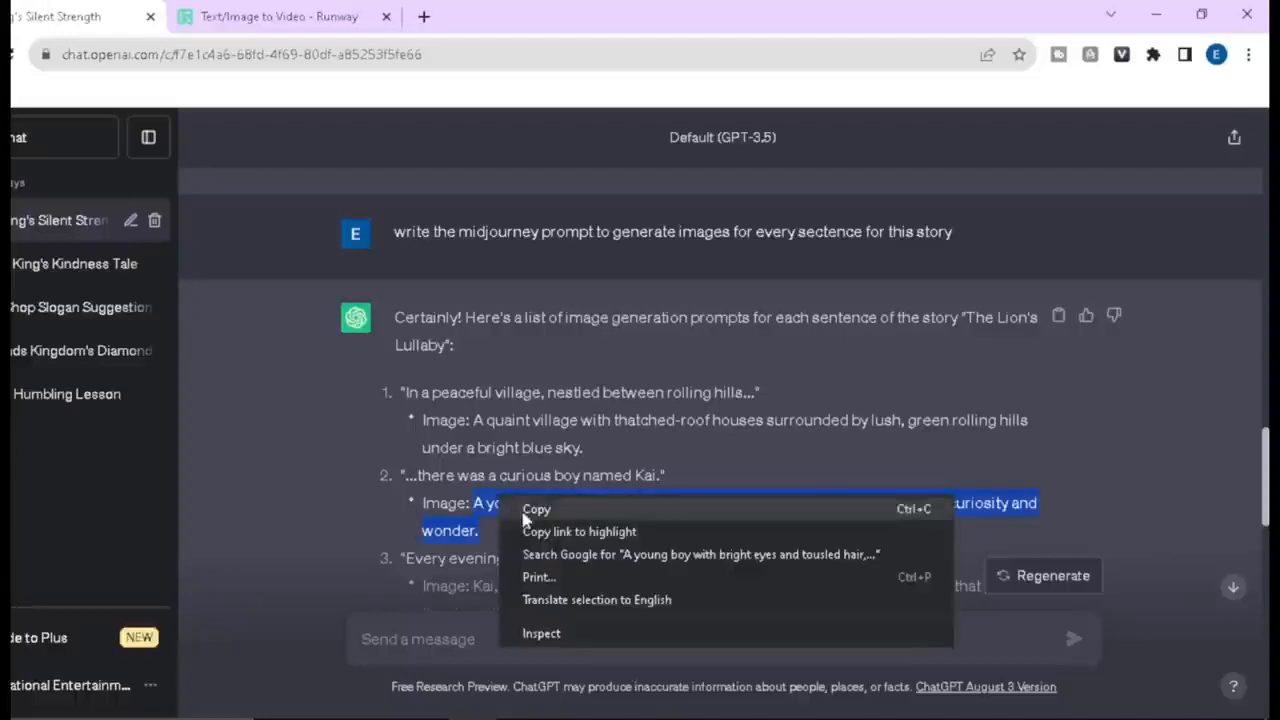
click(280, 16)
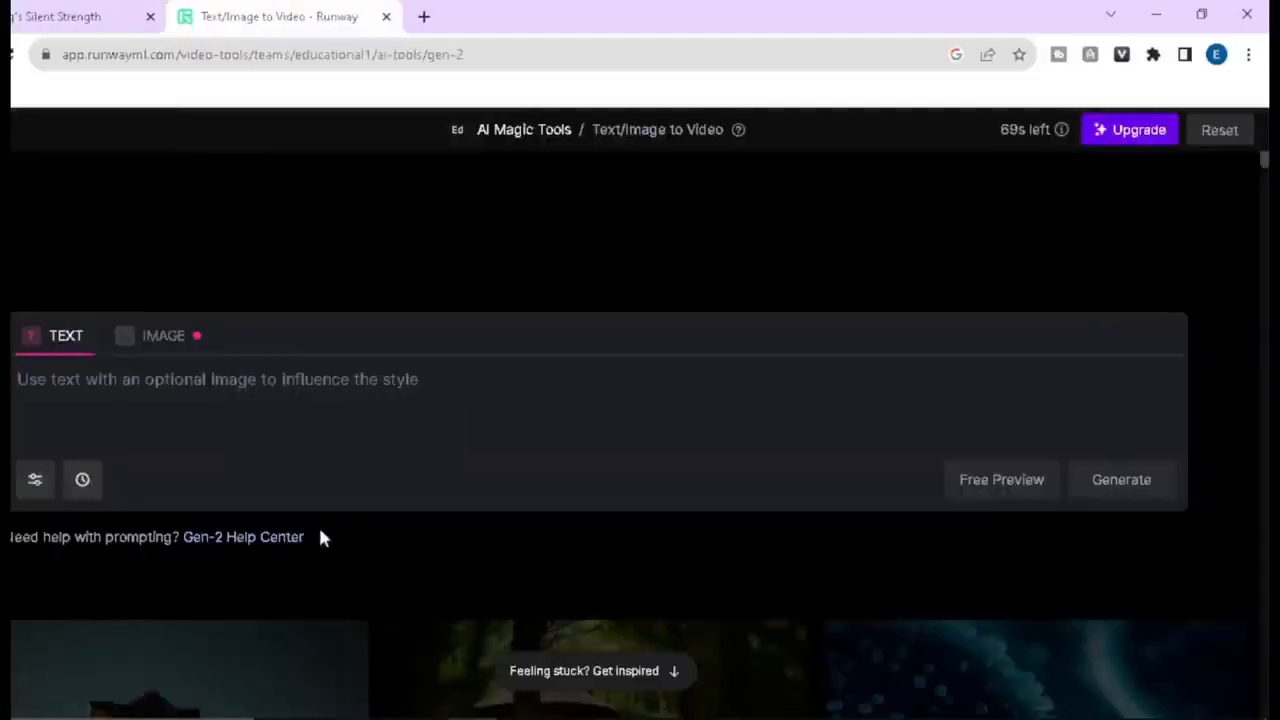
text(A young boy with bright eyes and tousled hair, standing with a look of curiosity and wonder.)
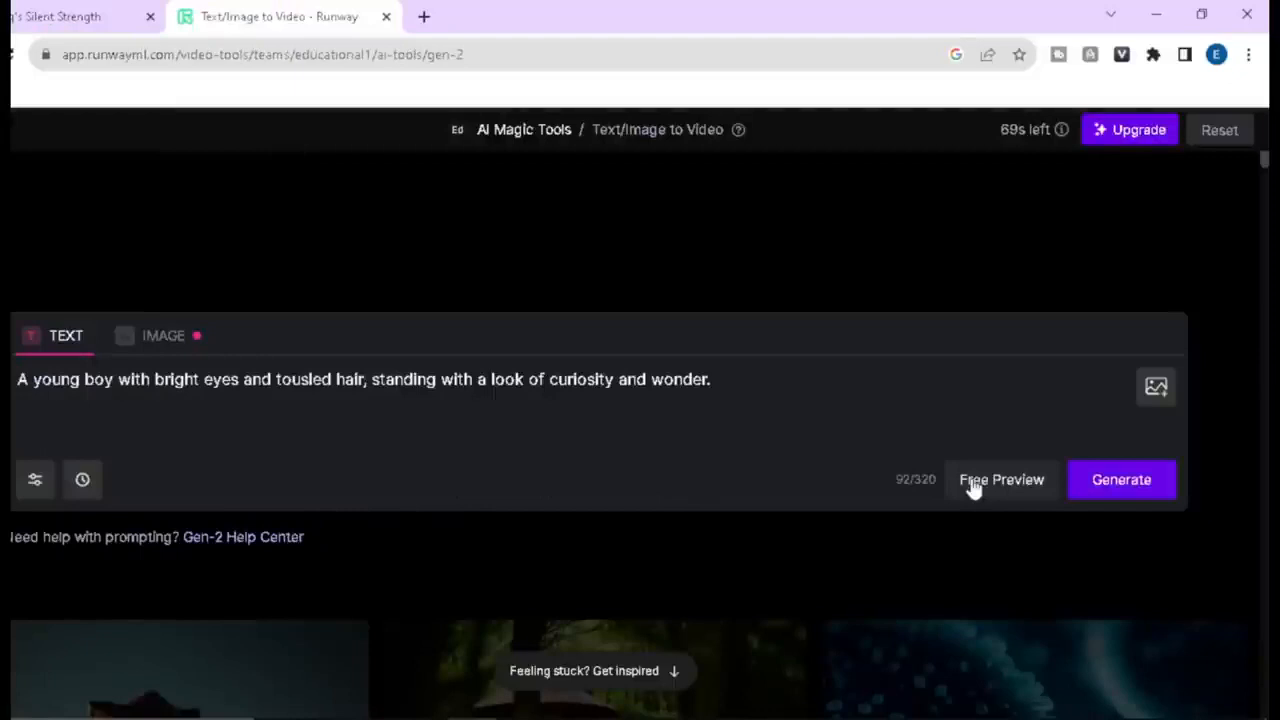
Request free previews for the boy prompt and generate a 4-second Gen-2 video from one
click(1000, 480)
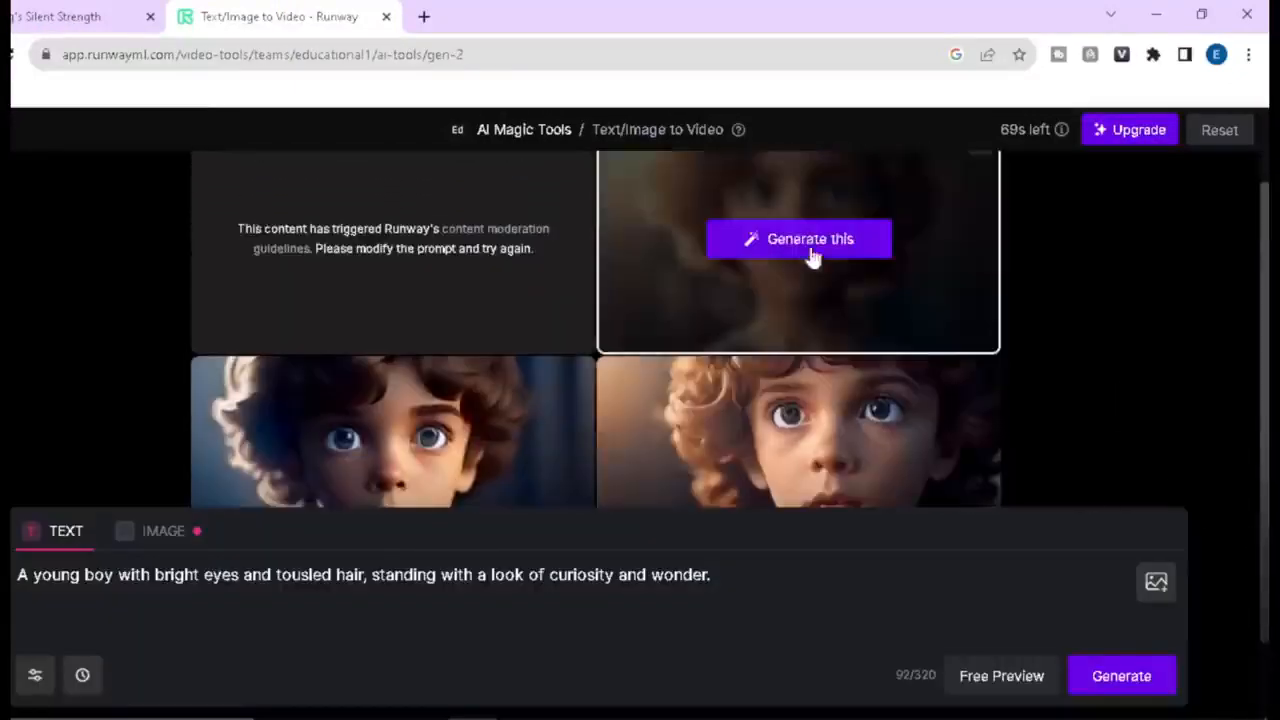
scroll(down, 3)
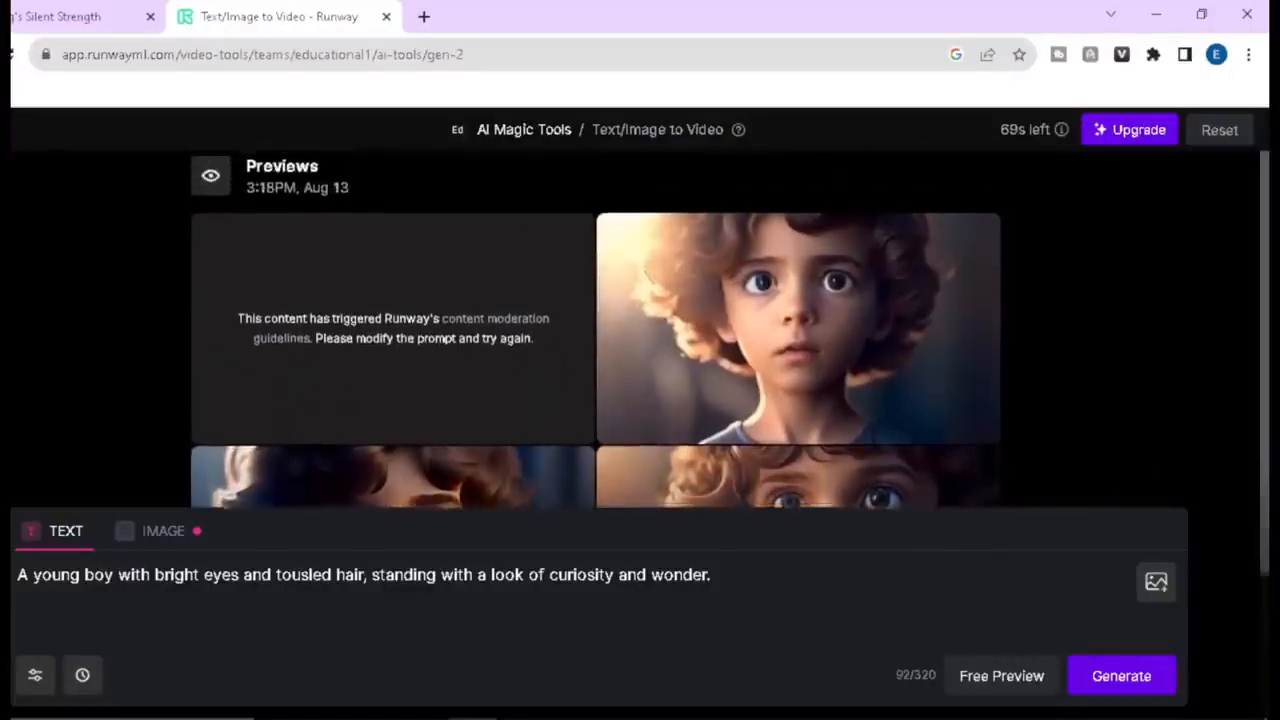
scroll(down, 3)
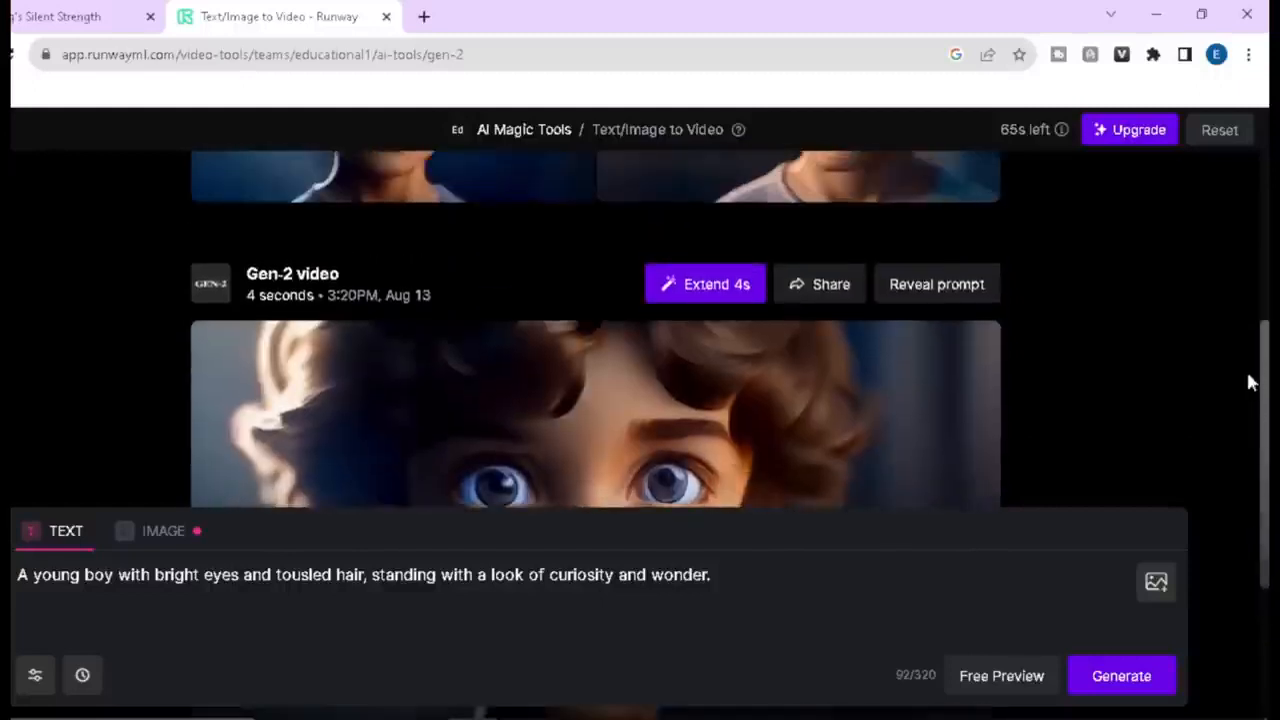
scroll(down, 3)
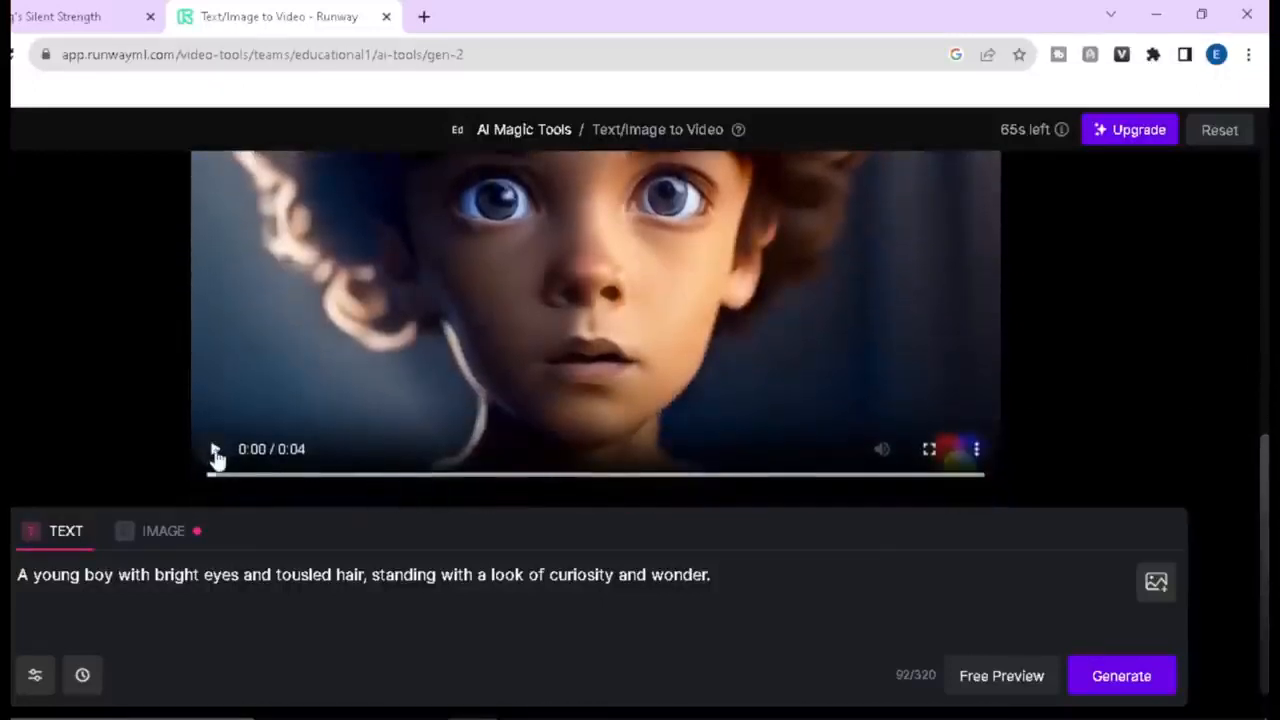
Play the 4-second wide-eyed boy video and download it
click(214, 448)
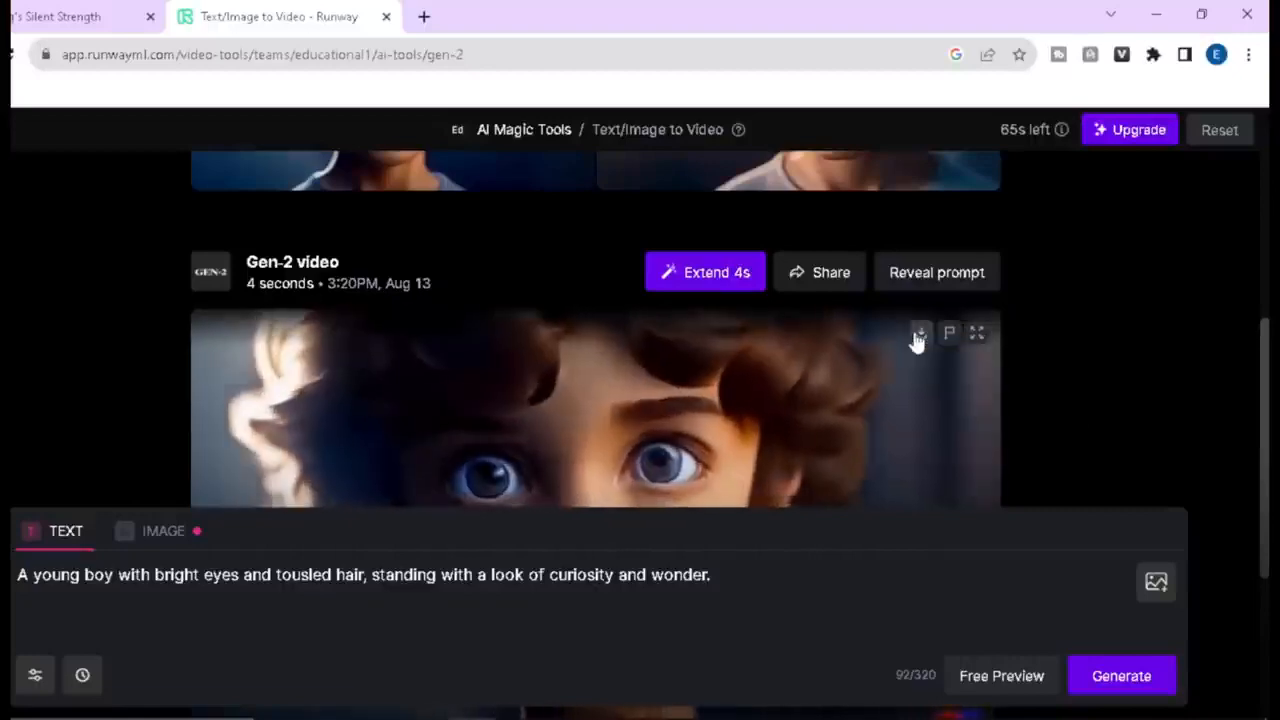
click(920, 332)
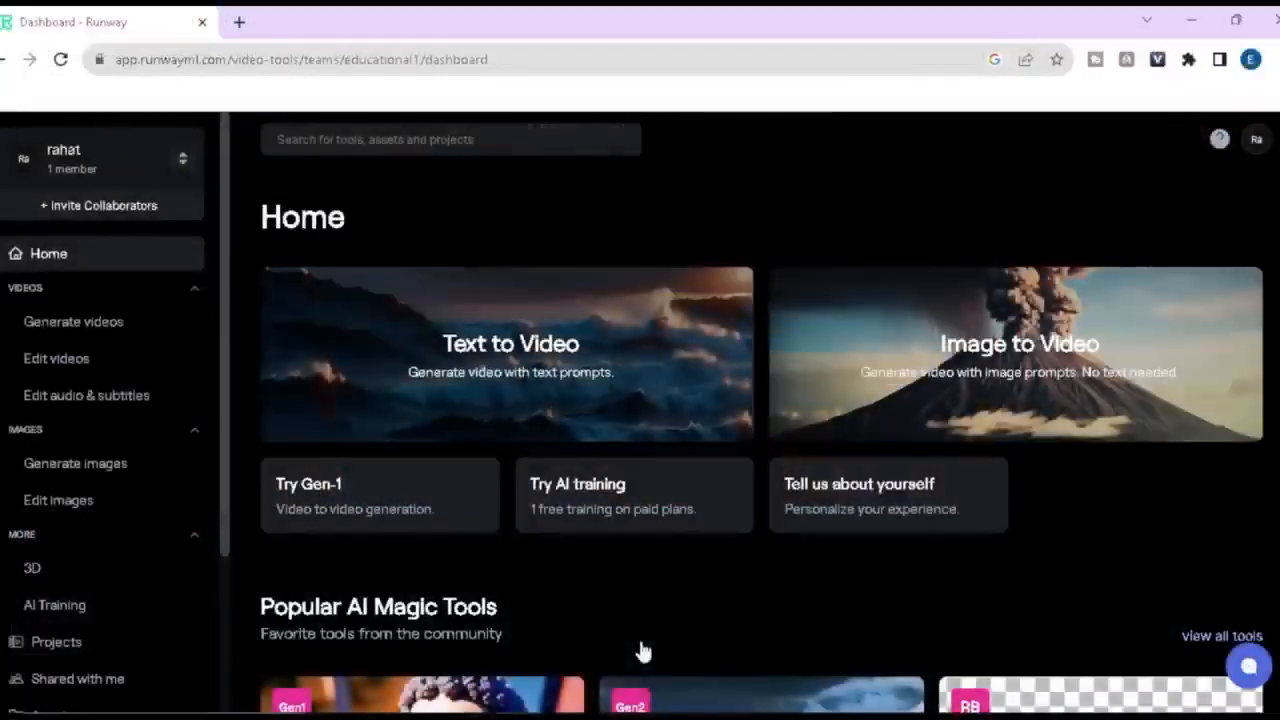
mouse_move(948, 400)
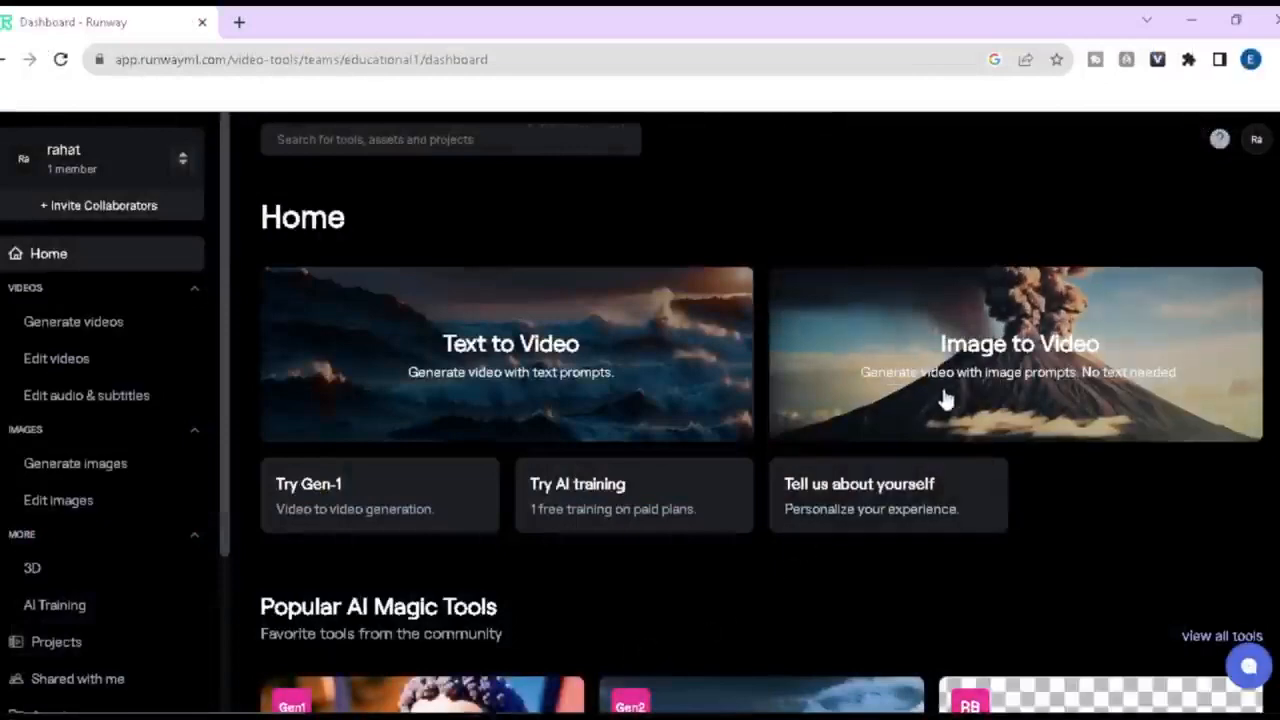
Generate a 4-second Gen-2 video from the uploaded cartoon boy image ie2.jpg and download it
click(1020, 344)
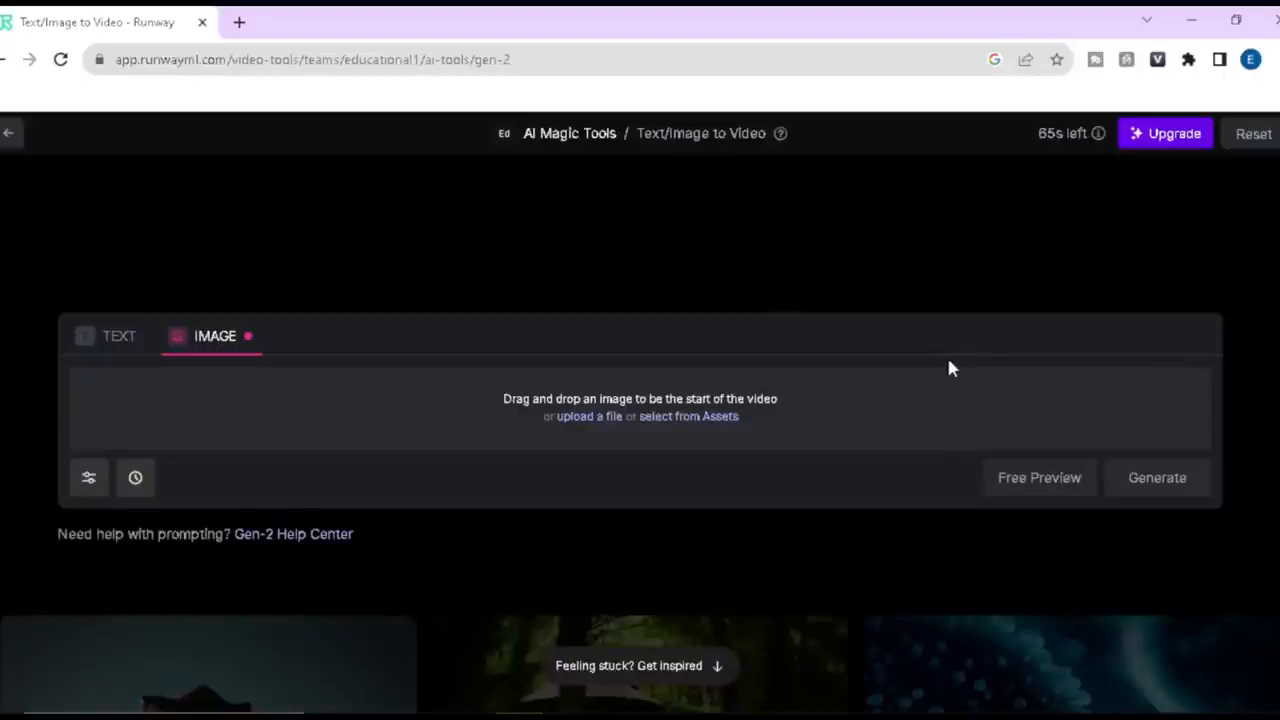
click(588, 416)
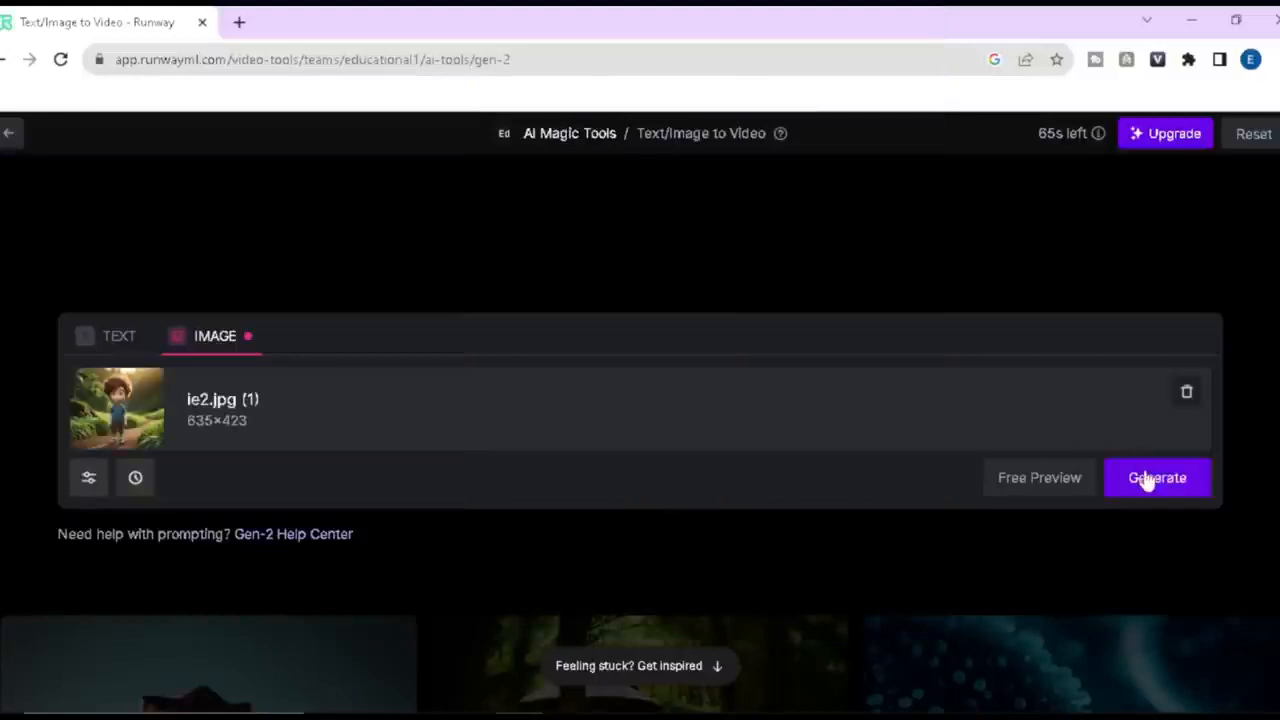
click(1156, 476)
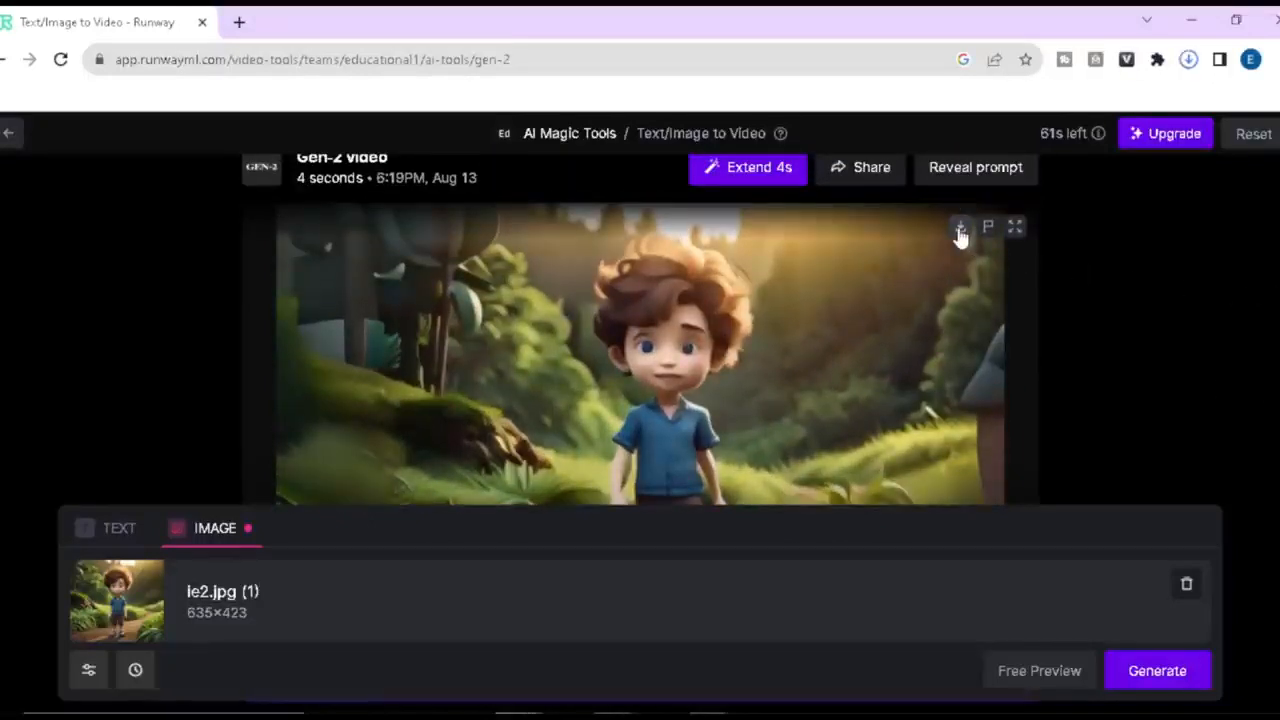
click(960, 226)
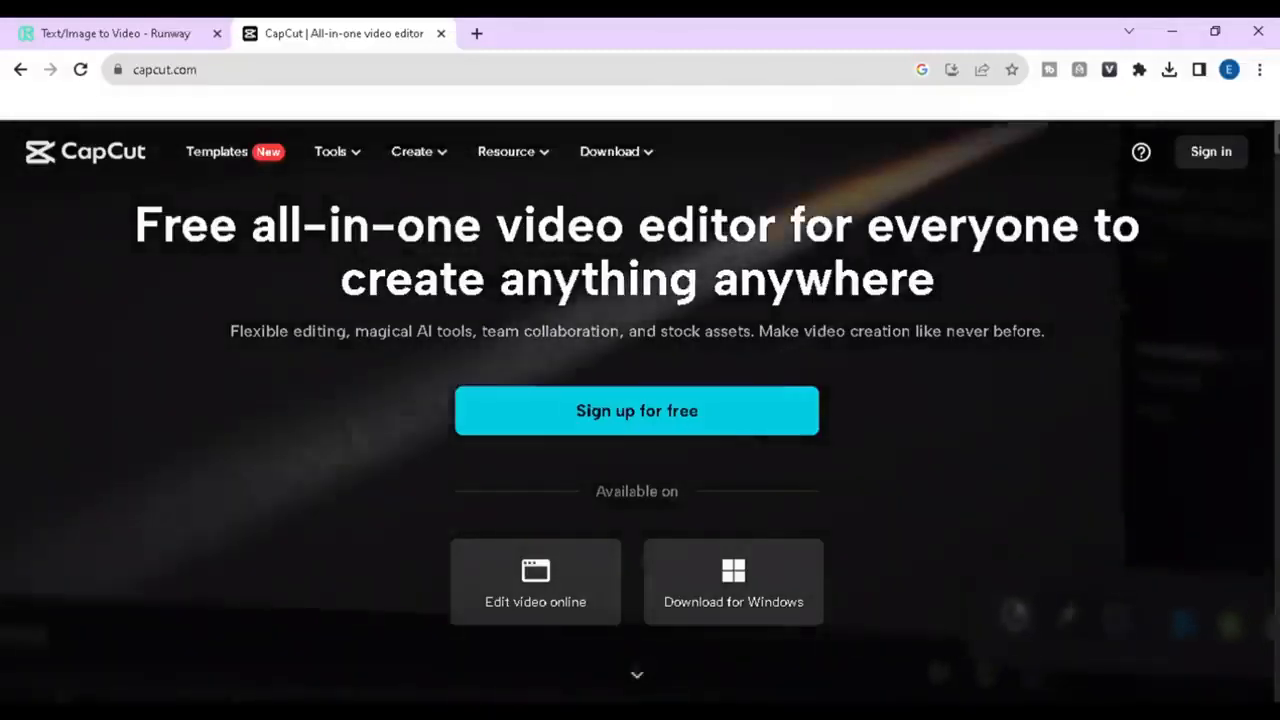
Scroll down through capcut.com's featured tool sections
scroll(down, 3)
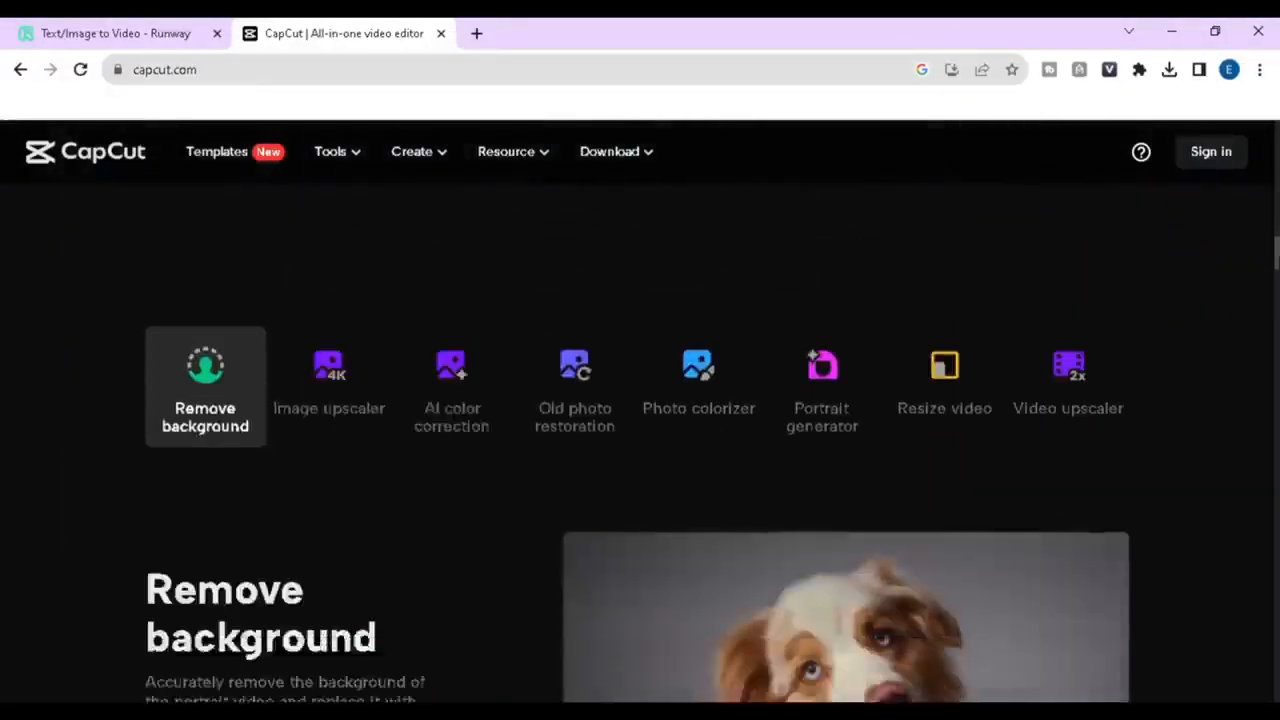
scroll(down, 3)
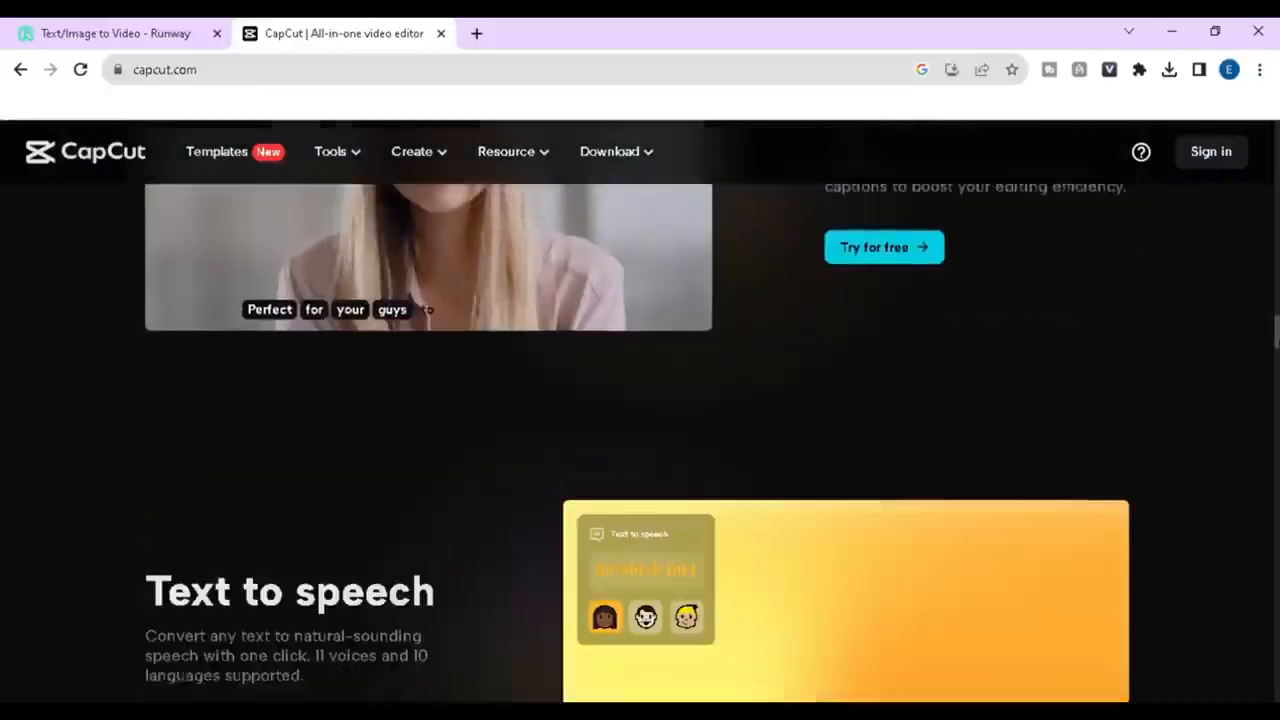
scroll(down, 3)
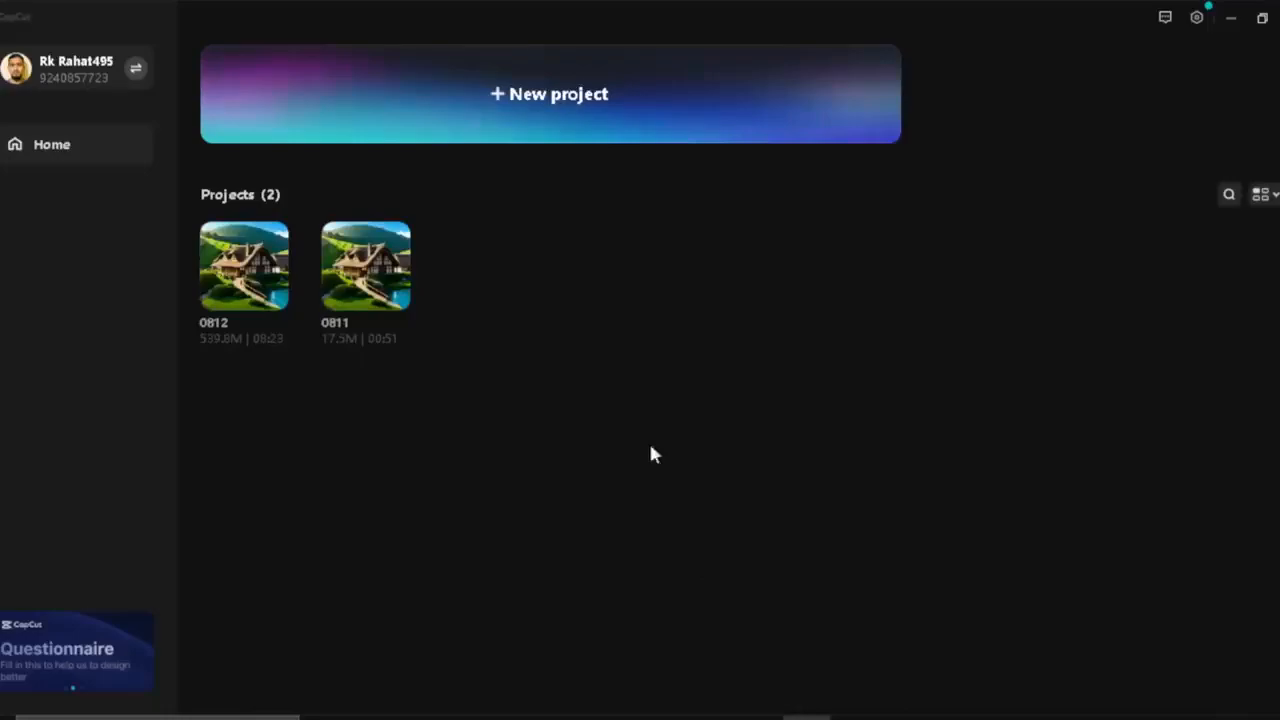
Create a new project and import the Gen-2 clips plus the Calvin Harris - josh pan music track
click(548, 94)
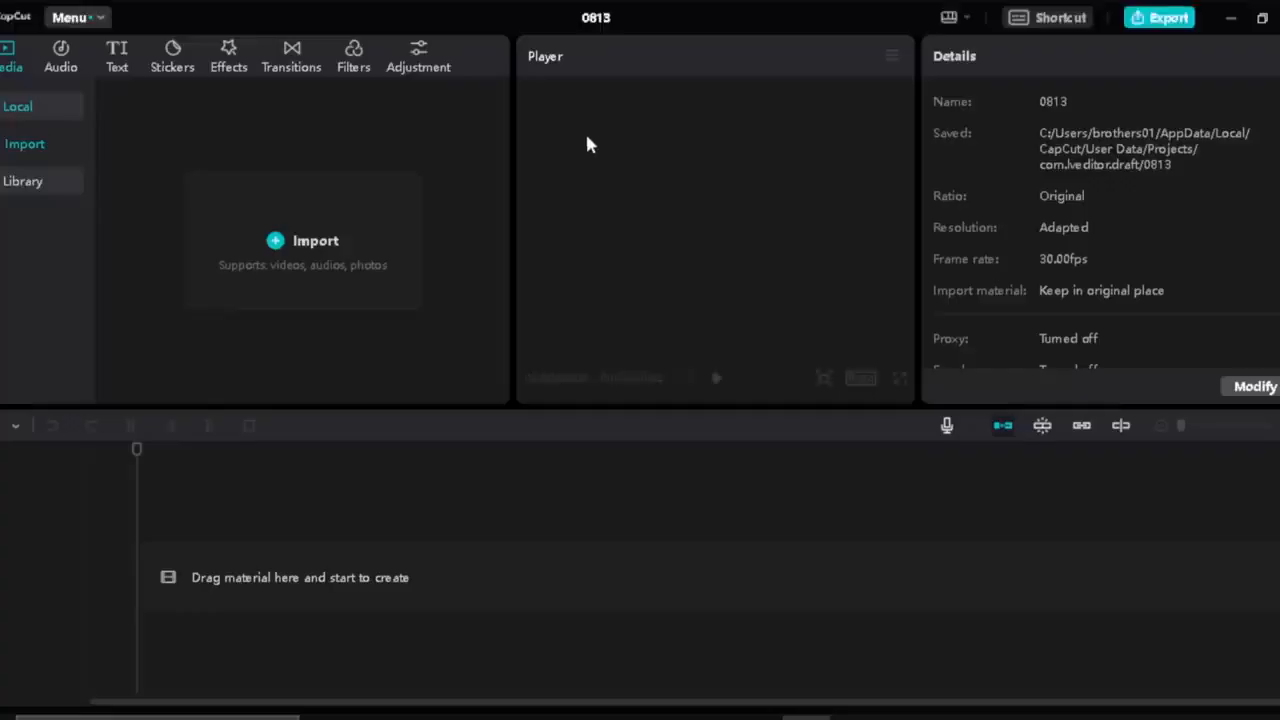
click(316, 240)
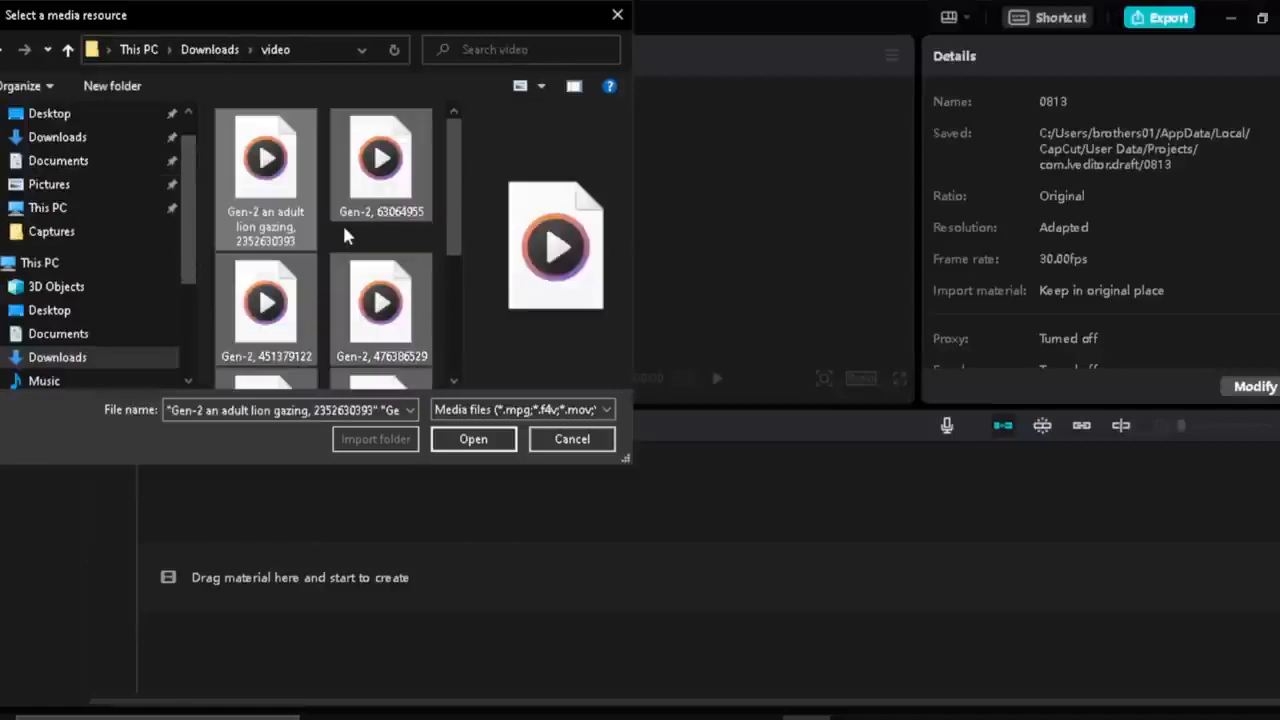
click(472, 440)
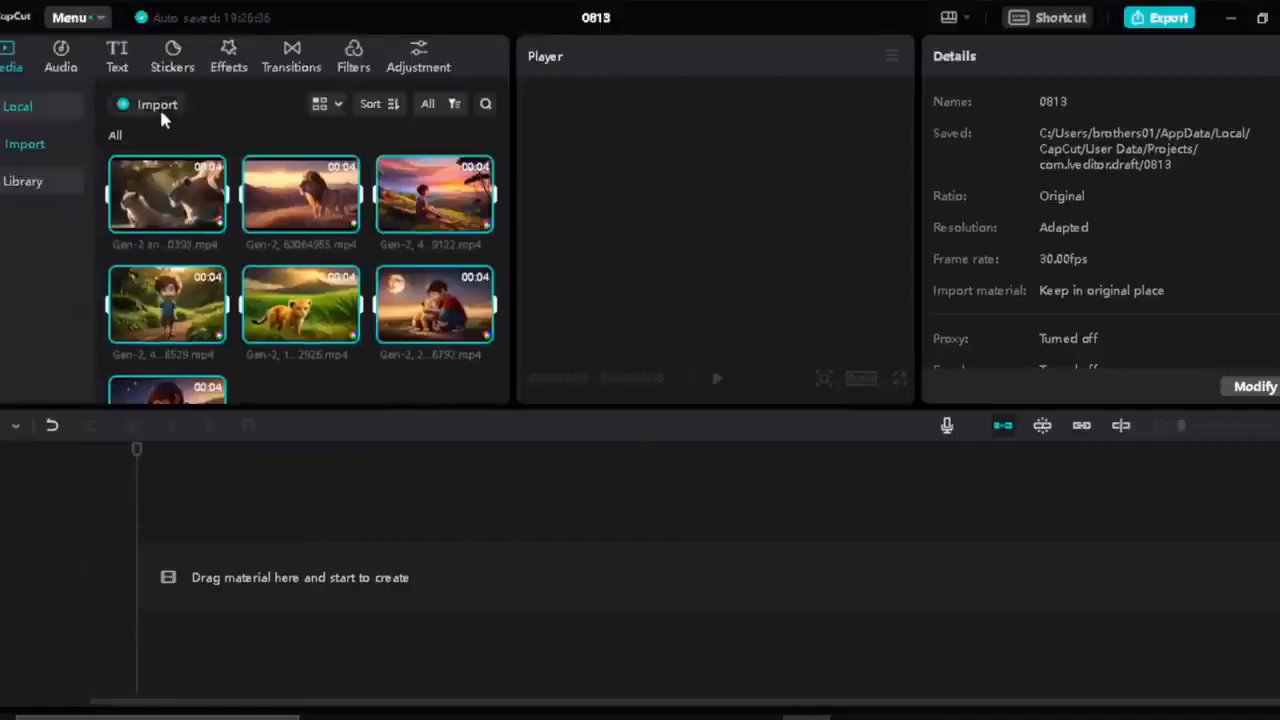
click(156, 104)
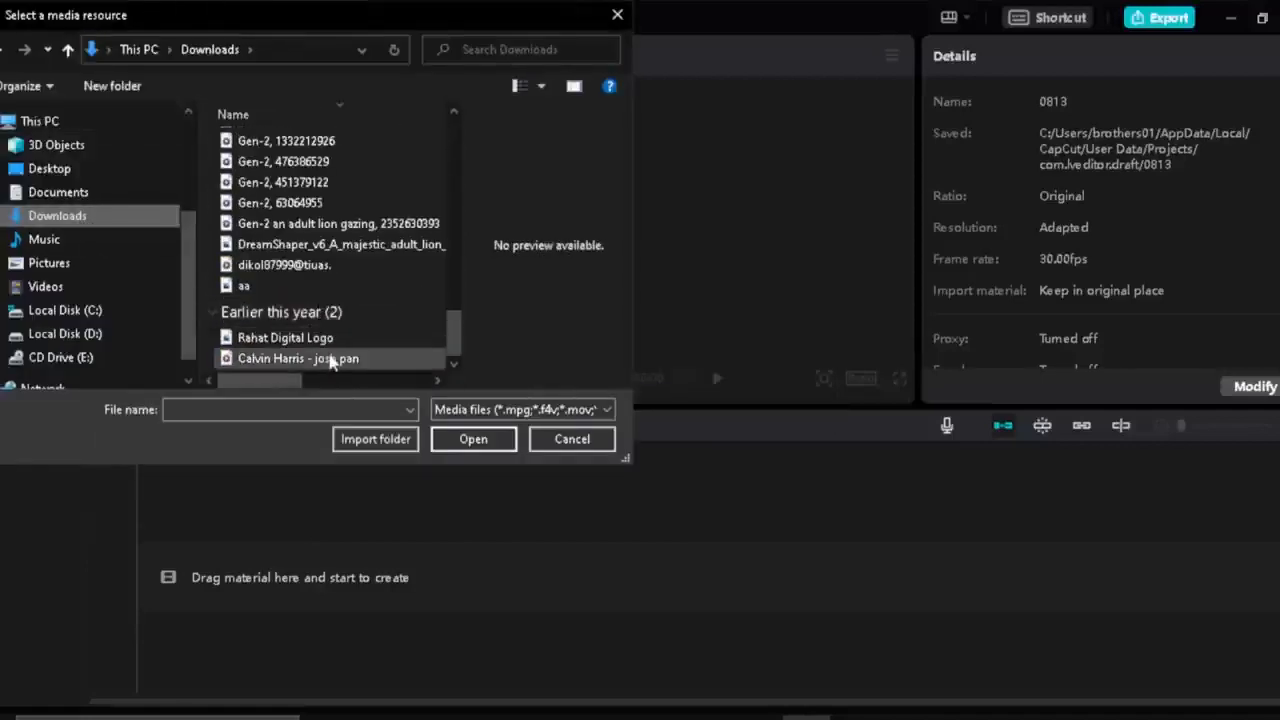
click(472, 440)
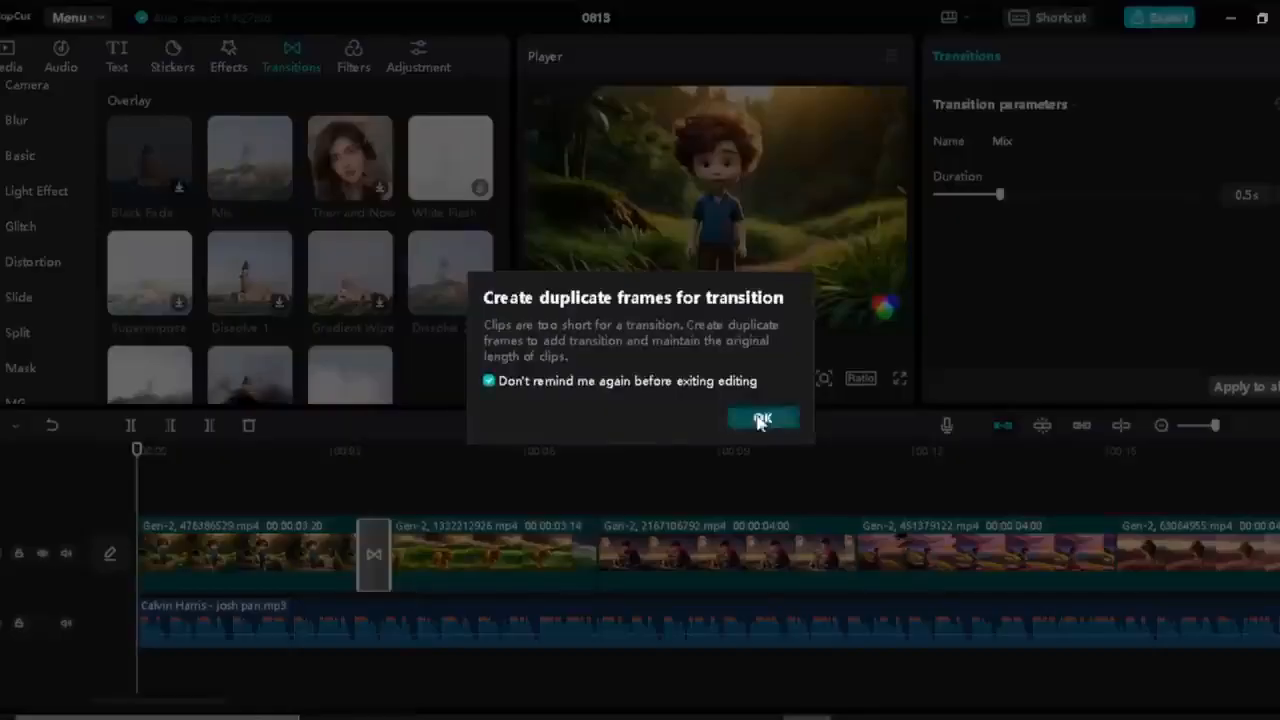
Add Right and Wipe Right transitions between clips, allowing duplicate frames, and download a star sparkle effect
click(762, 418)
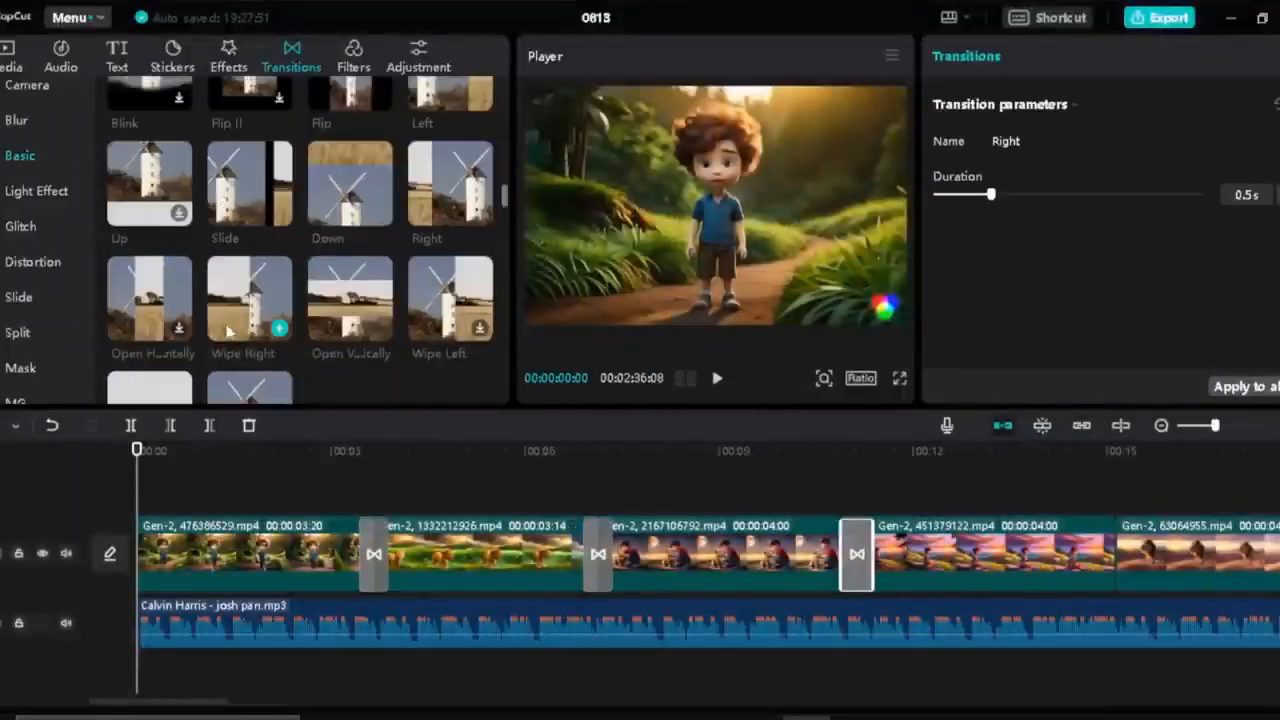
click(228, 56)
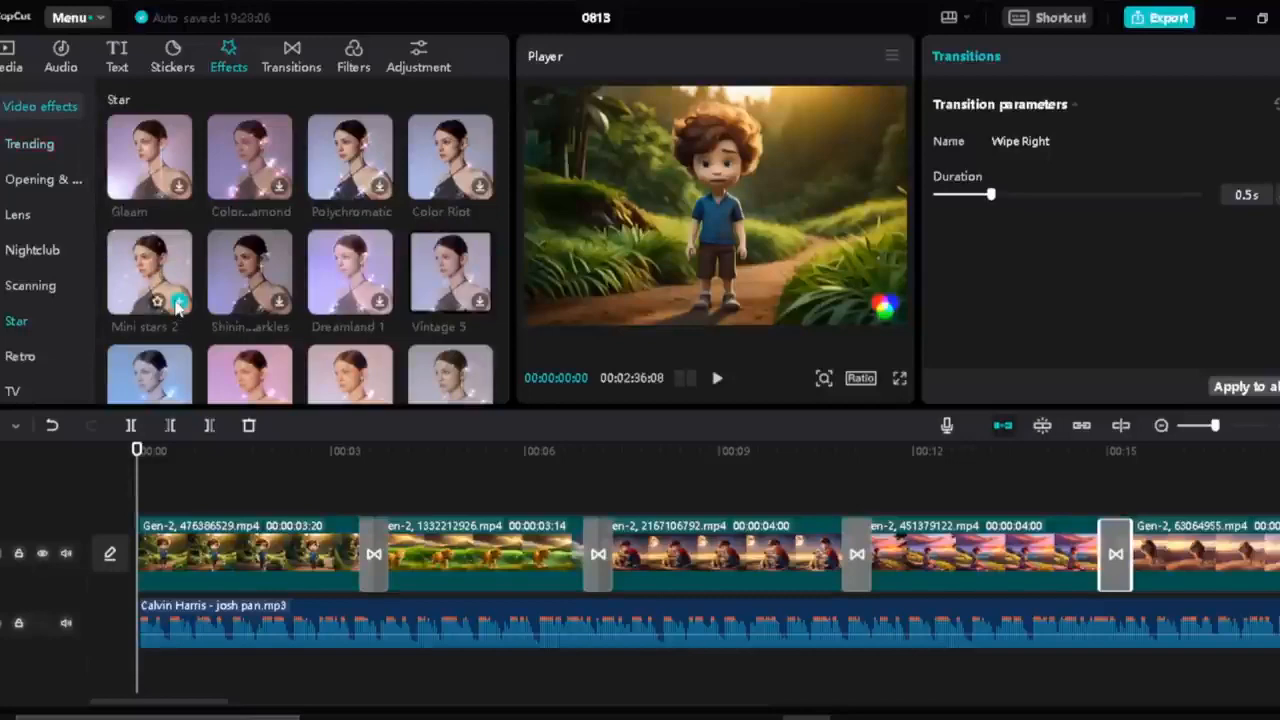
click(180, 300)
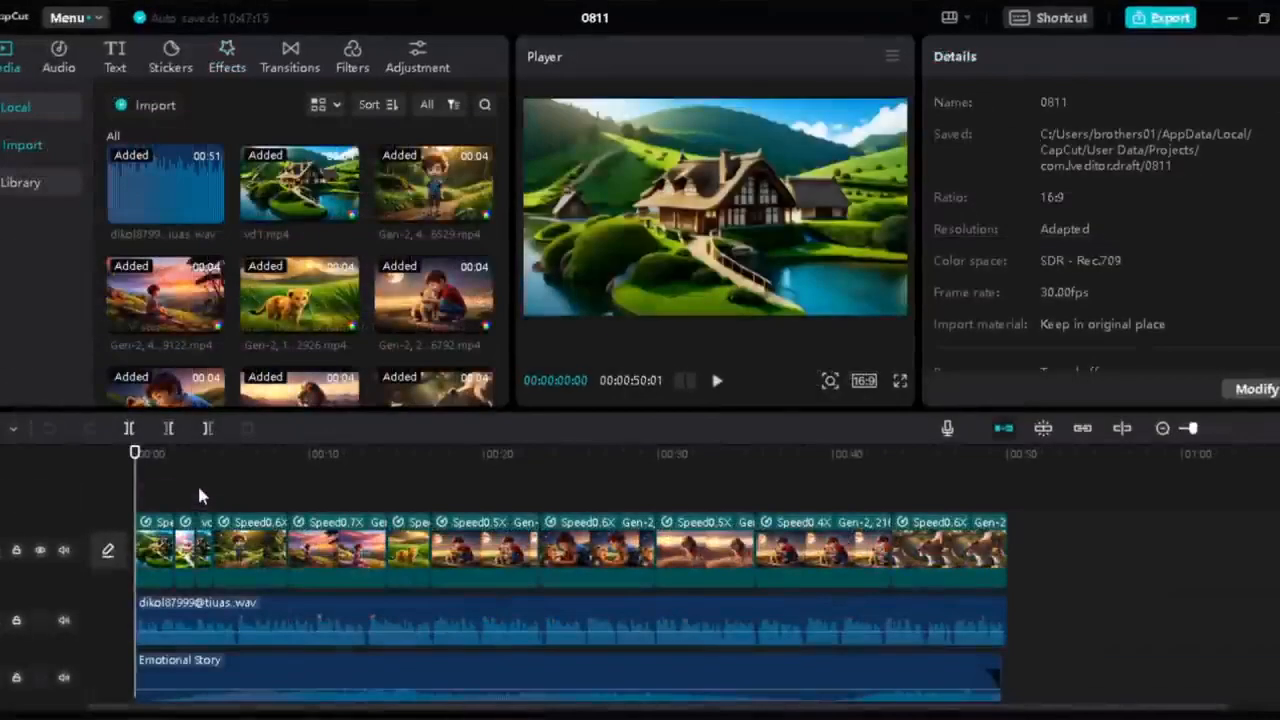
mouse_move(116, 60)
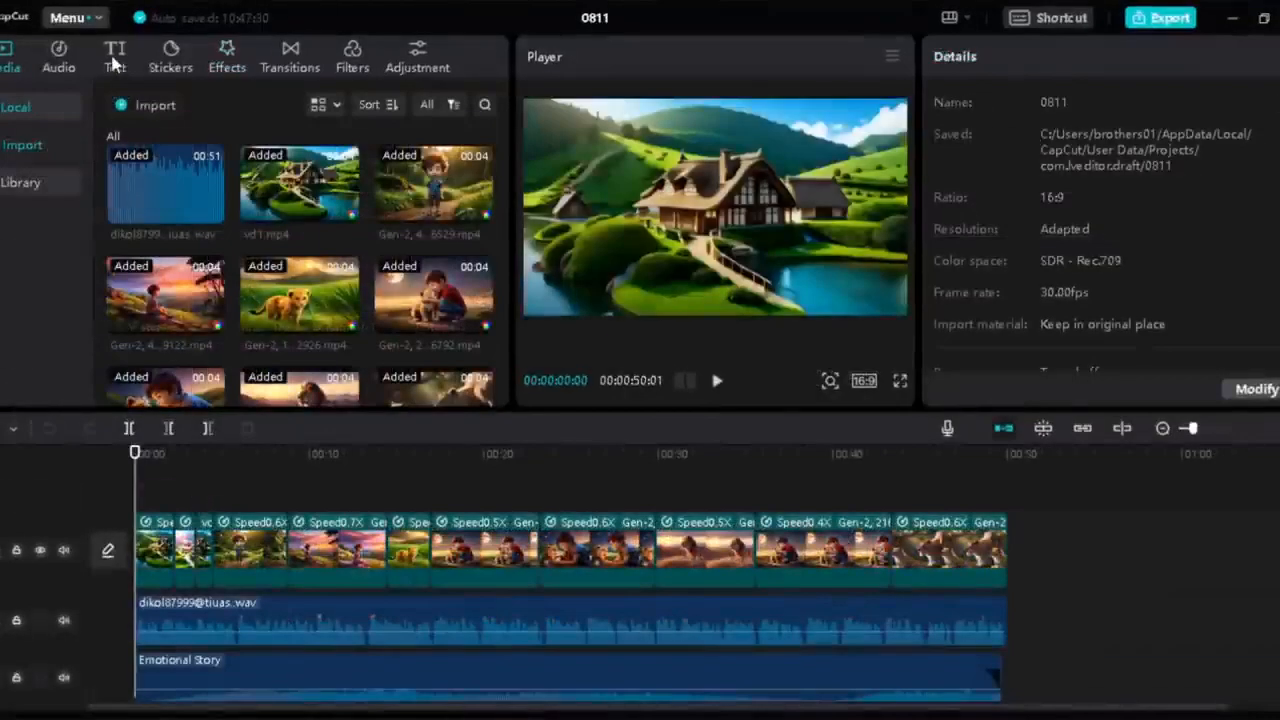
Generate English auto captions from the voiceover and place them above the clips
click(114, 56)
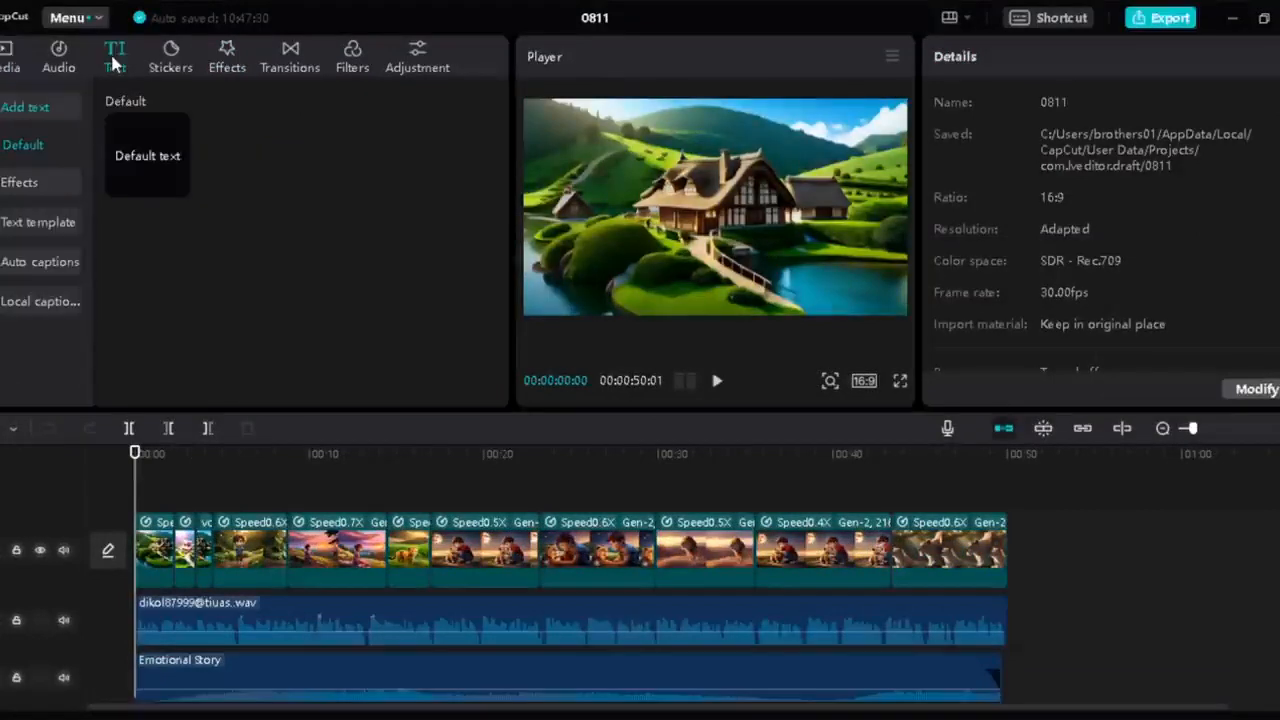
click(40, 224)
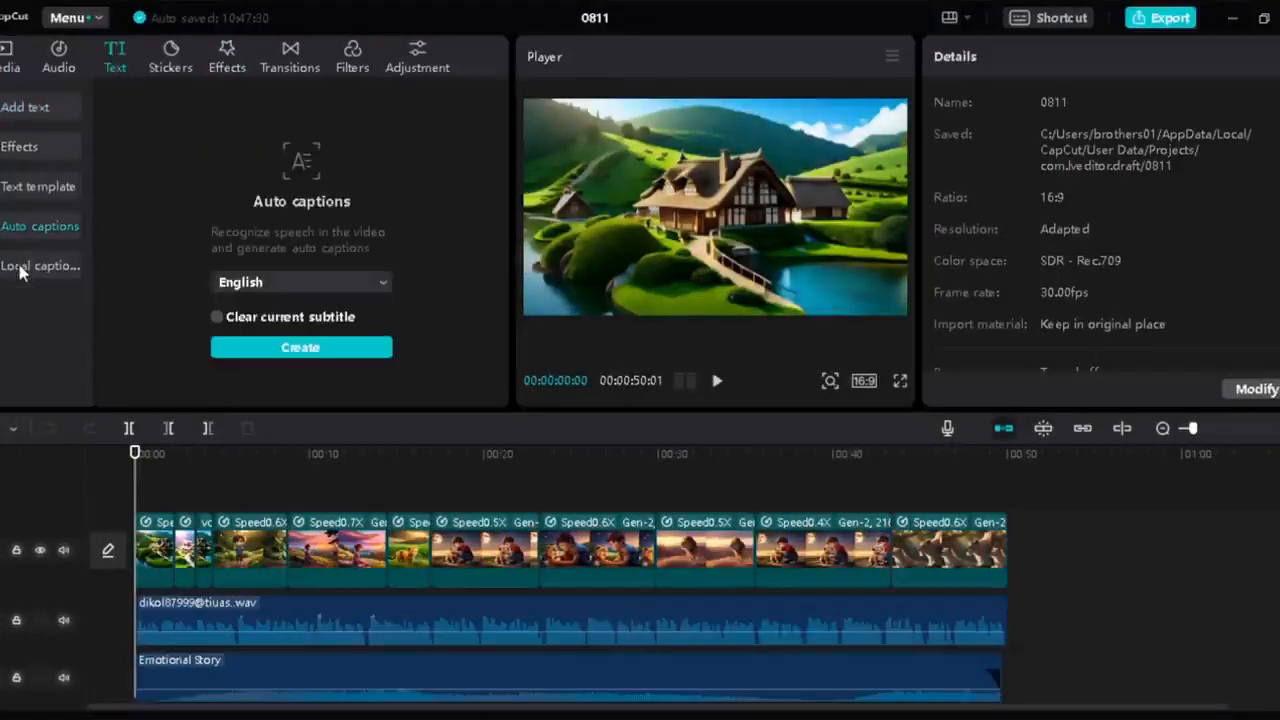
click(300, 348)
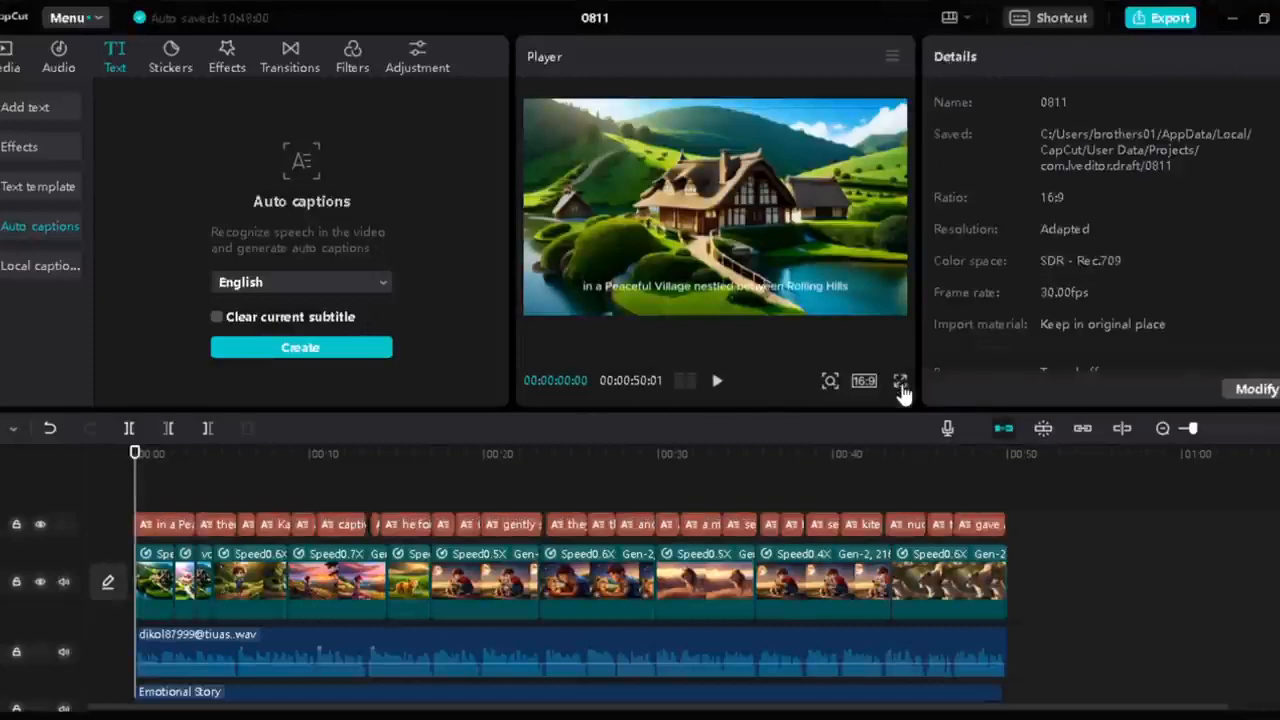
click(900, 380)
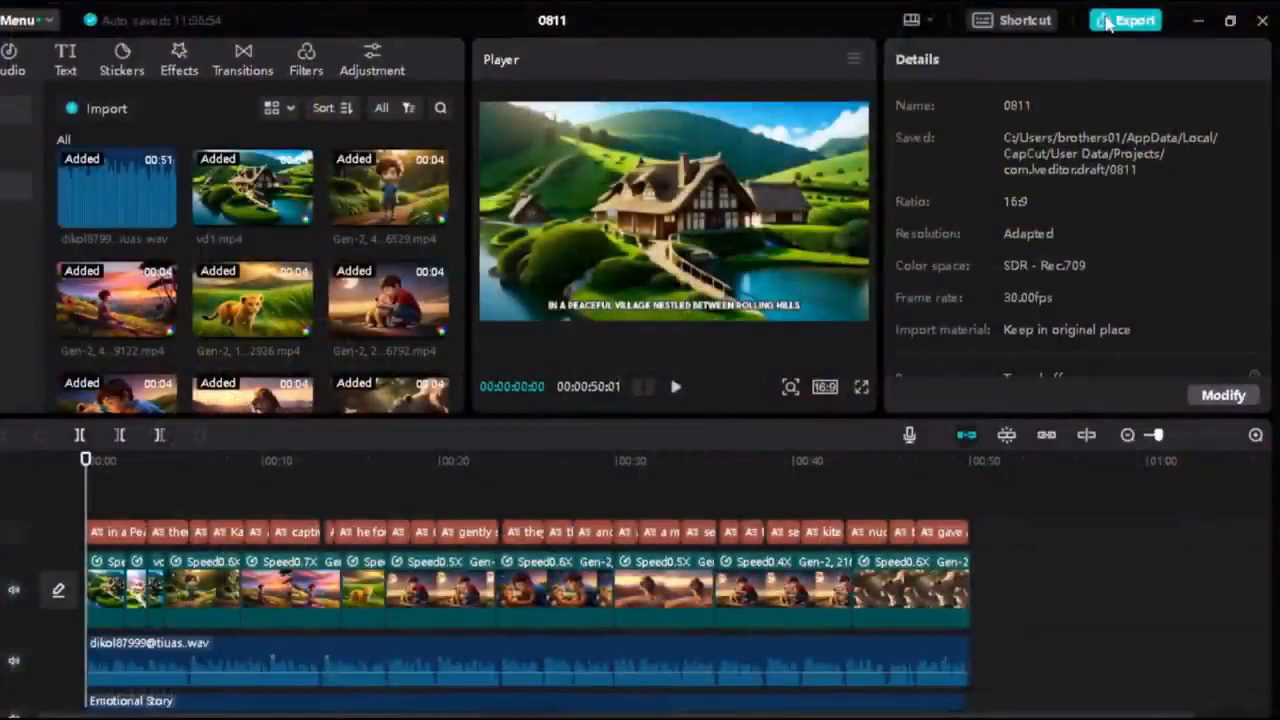
Export the story video as a 4K MP4 titled 'new video'
click(1126, 20)
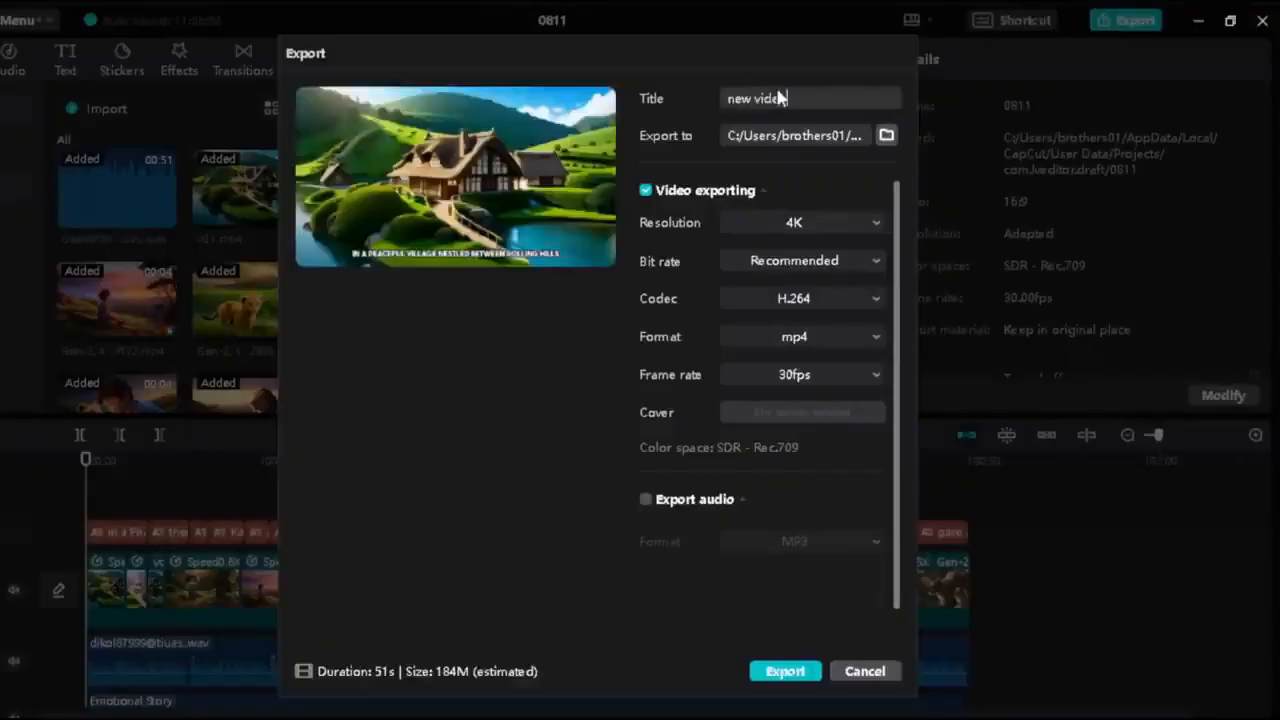
click(784, 672)
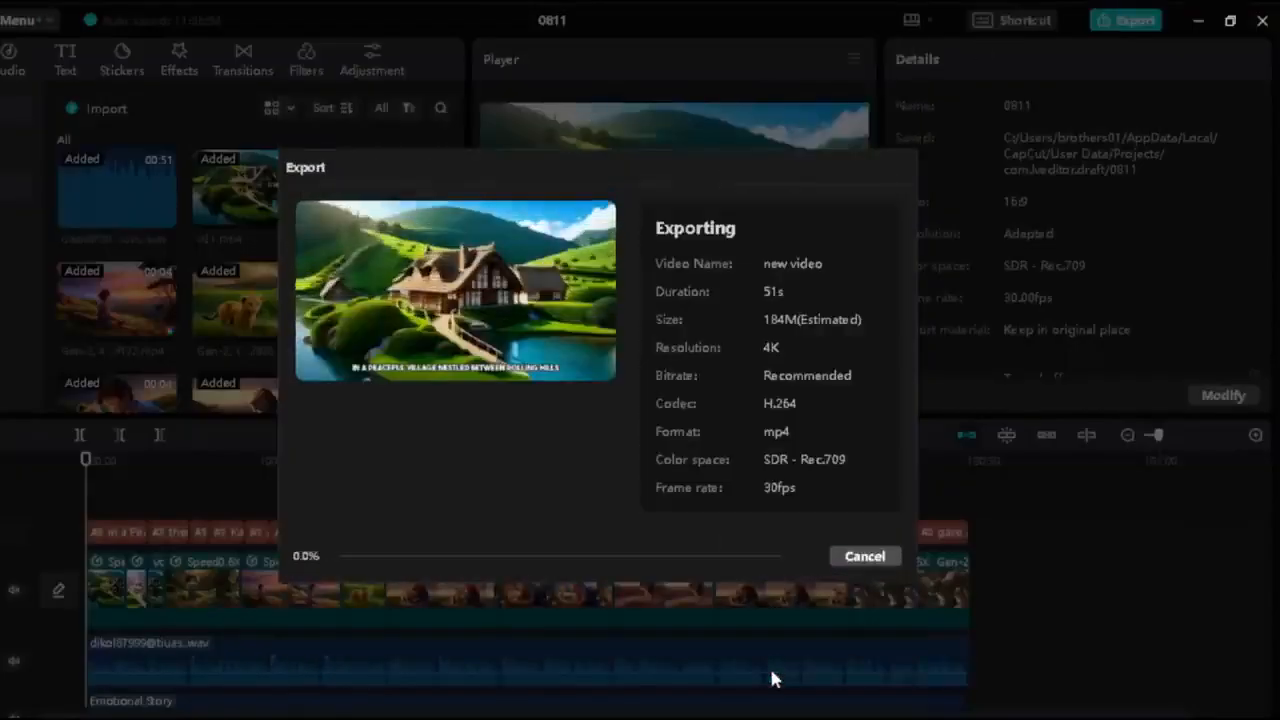